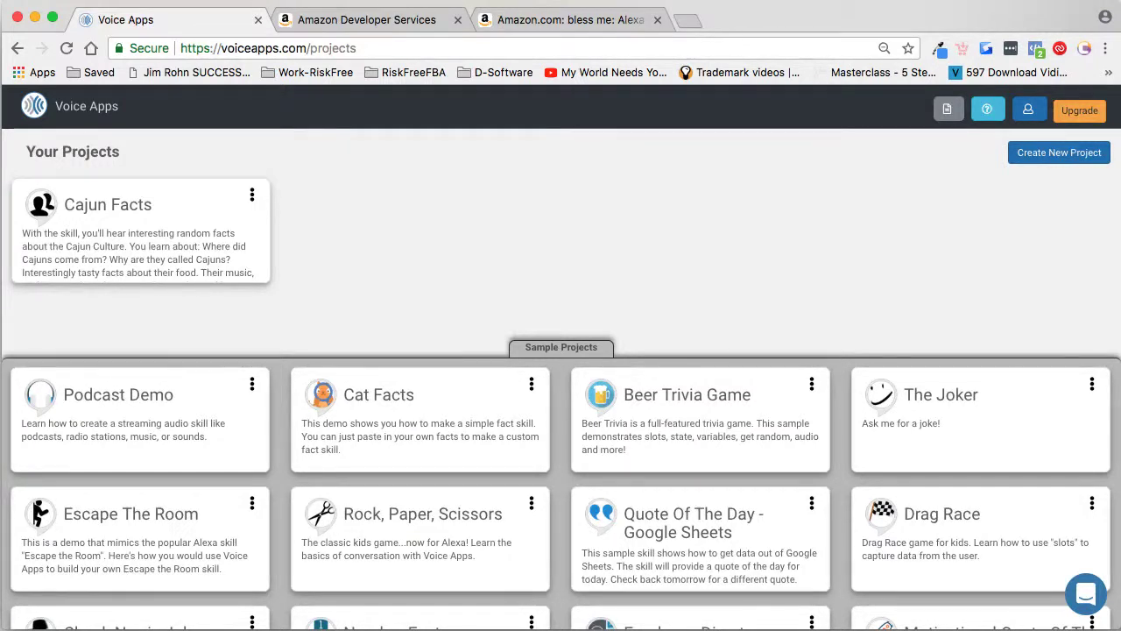
pyautogui.moveTo(349, 26)
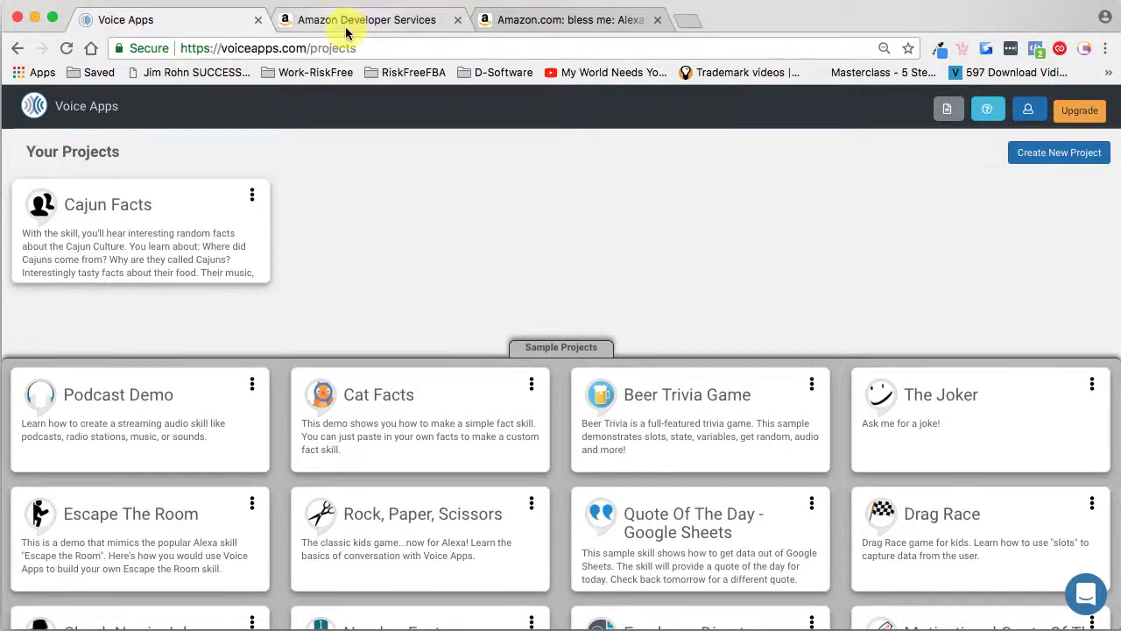
# Switch to the Amazon Developer Services page and start signing in
pyautogui.click(368, 19)
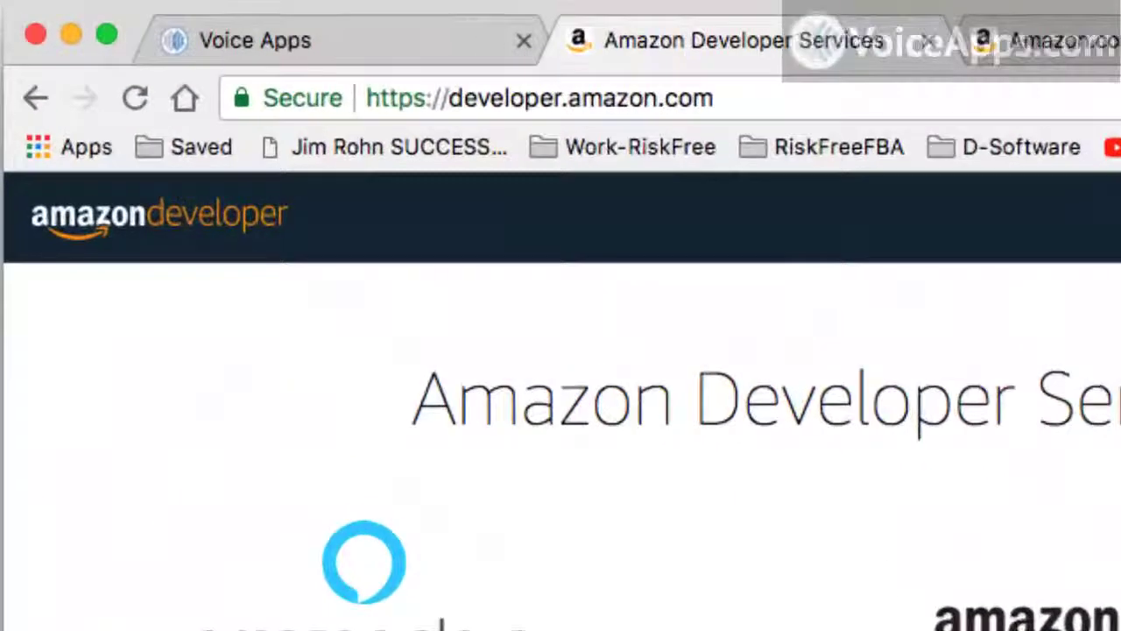
pyautogui.click(540, 99)
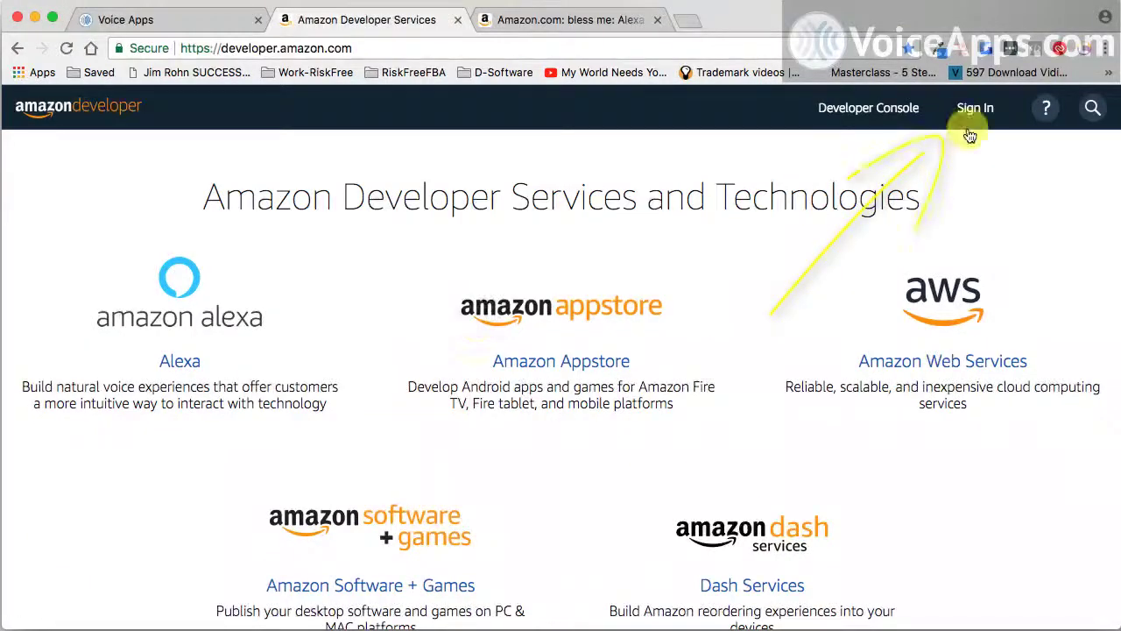
pyautogui.click(974, 107)
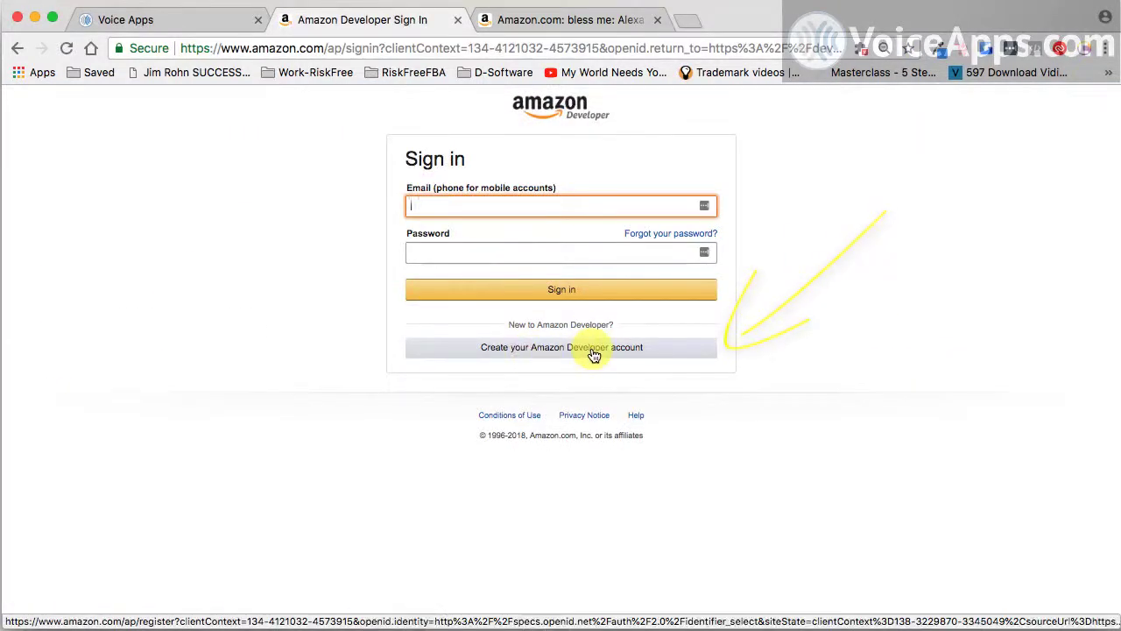
pyautogui.click(561, 347)
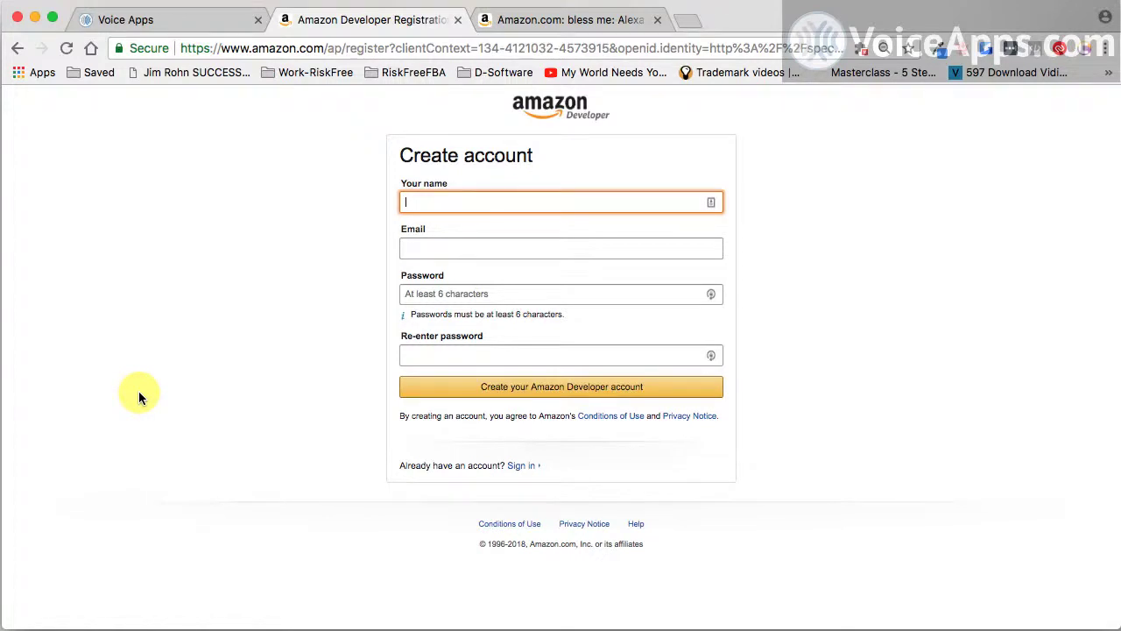
pyautogui.write('Burt Richard')
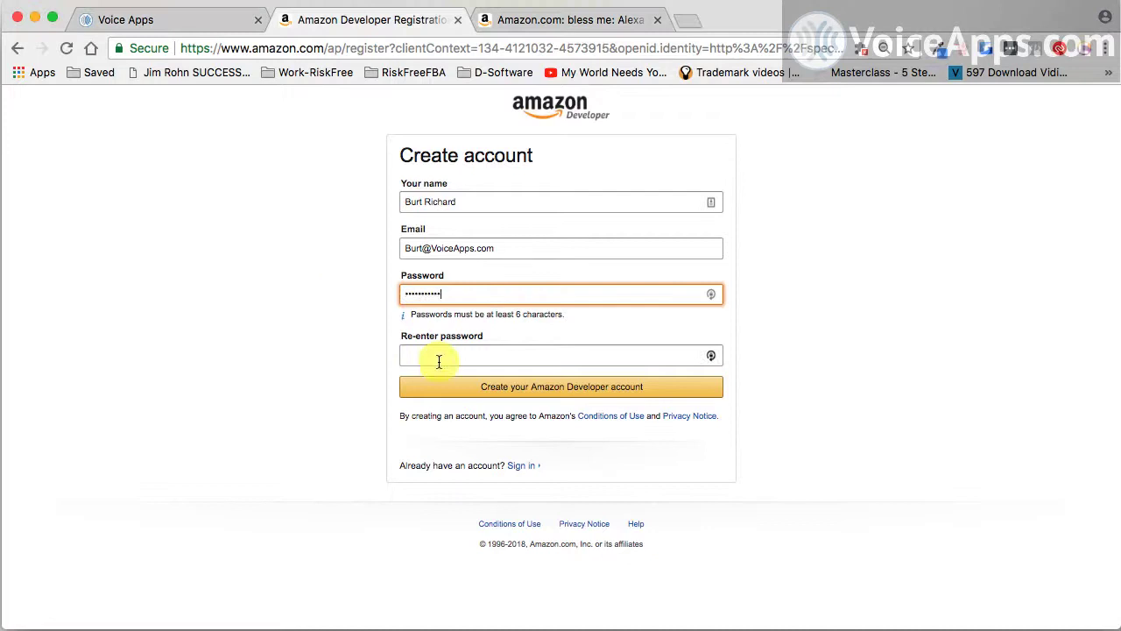
pyautogui.write('••••••••••')
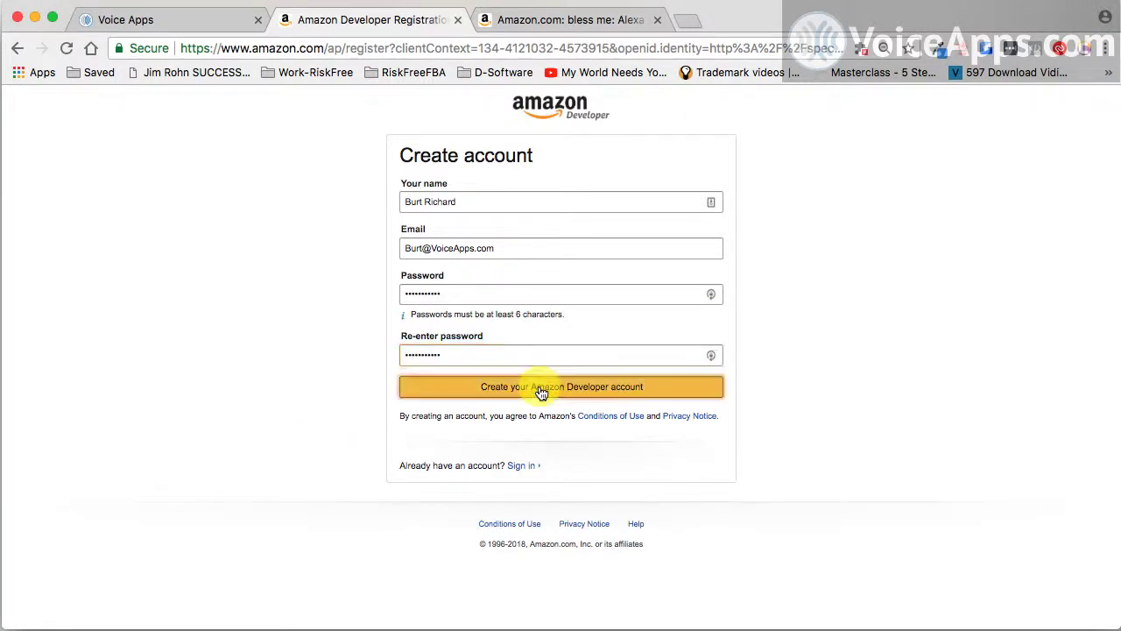
pyautogui.click(560, 387)
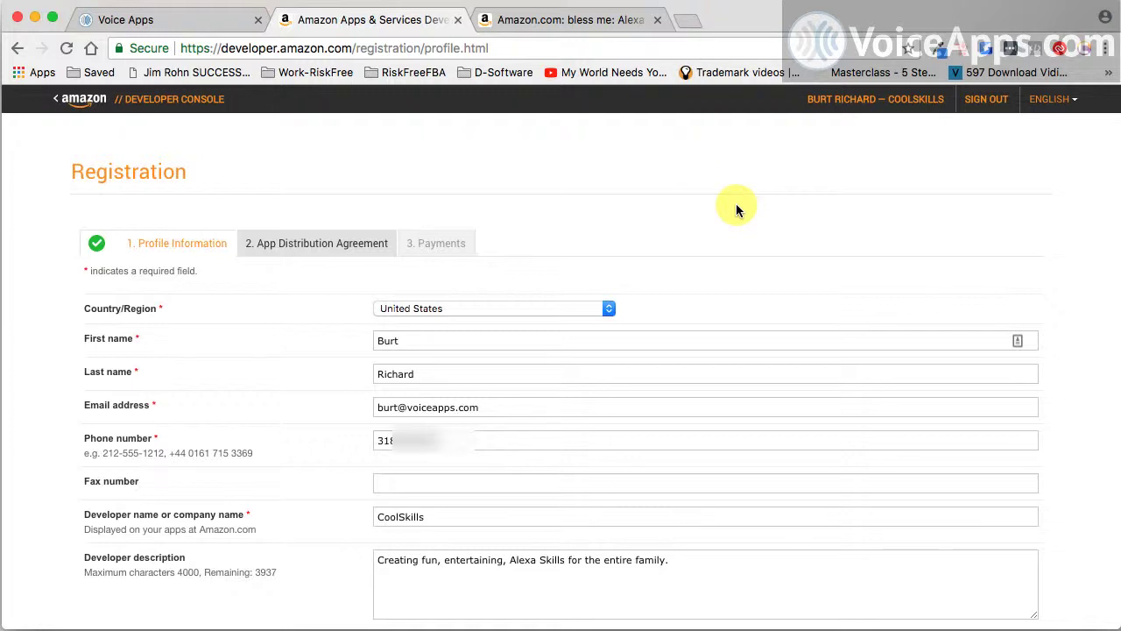
pyautogui.scroll(-3)
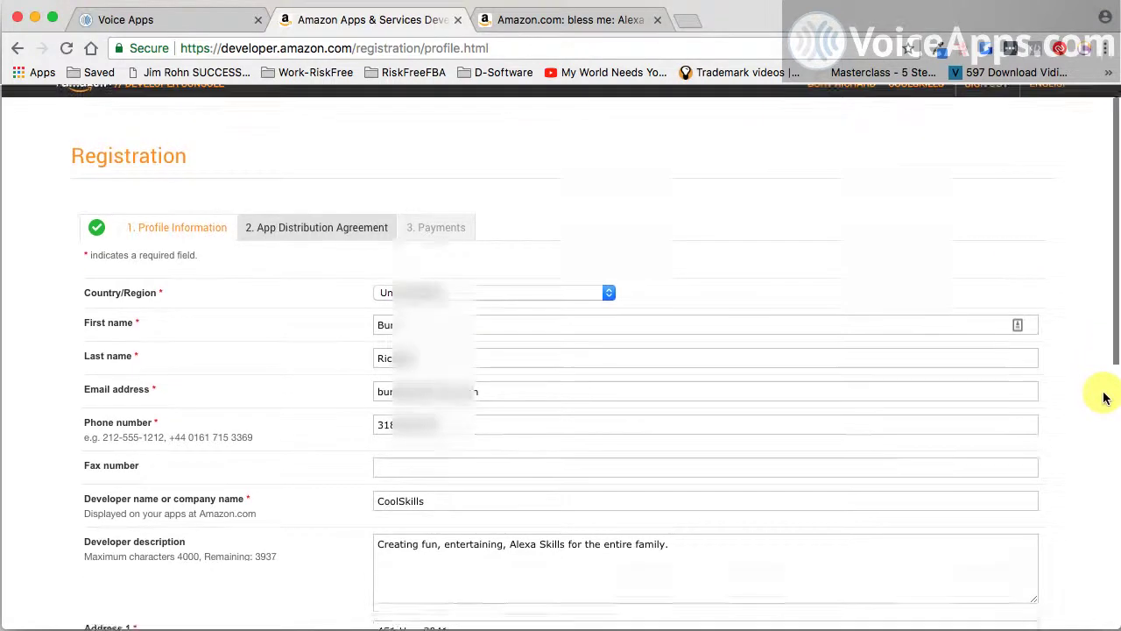
pyautogui.scroll(-3)
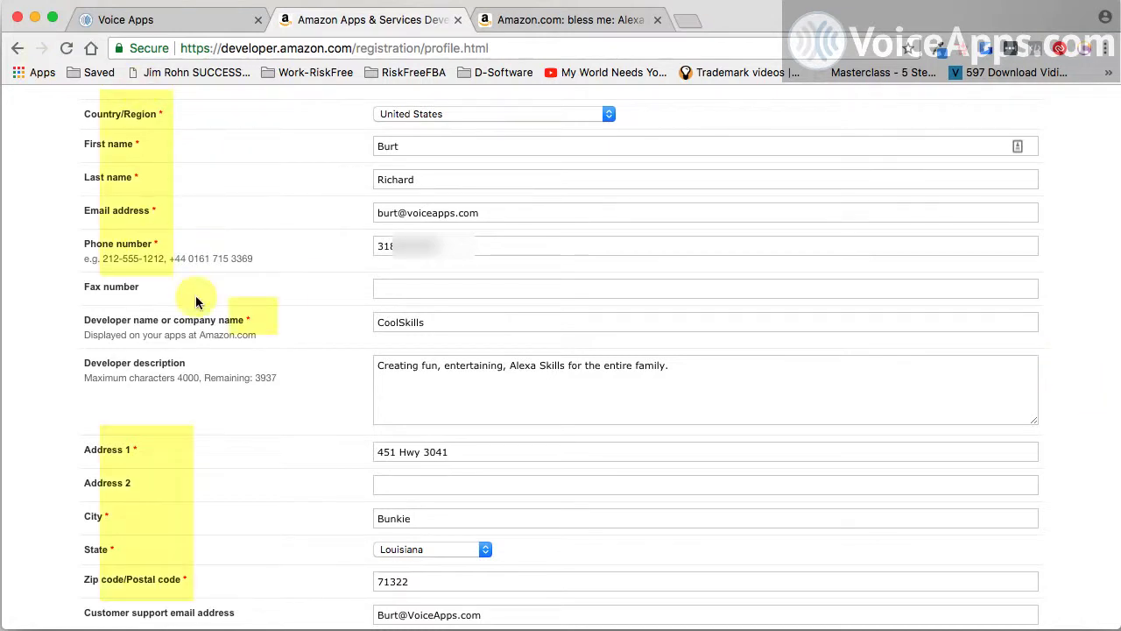
pyautogui.moveTo(1055, 406)
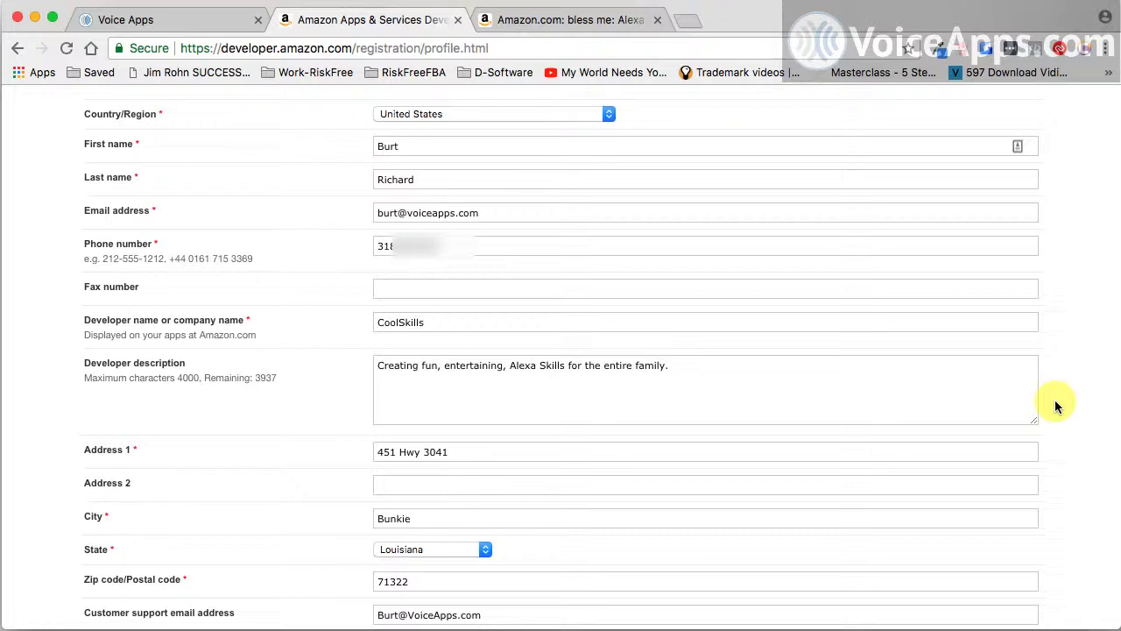
pyautogui.moveTo(61, 323)
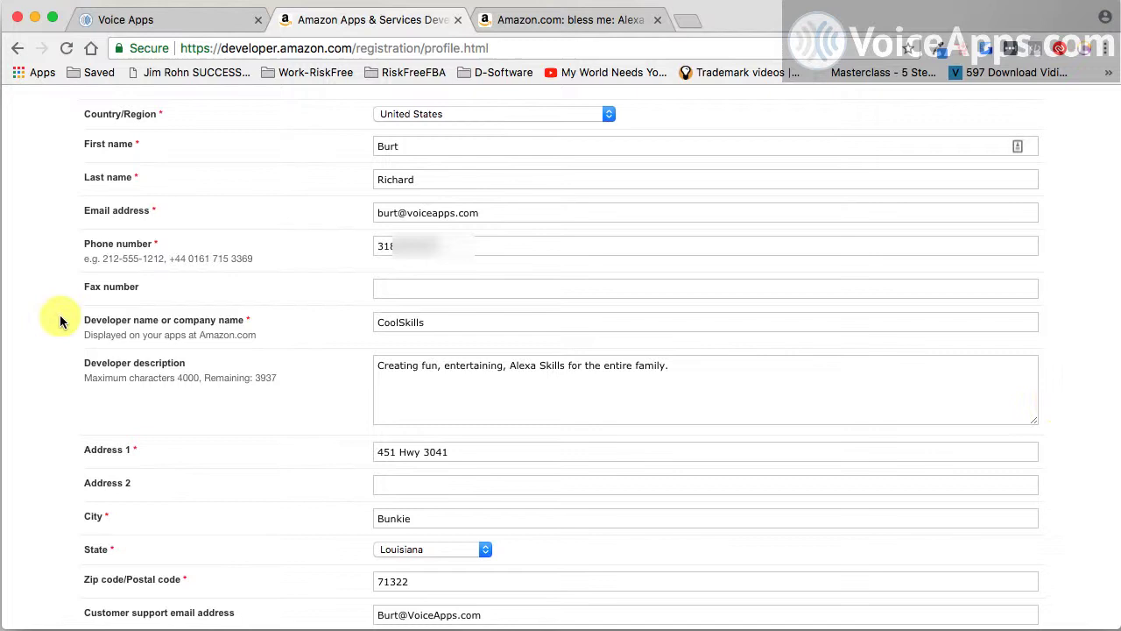
pyautogui.moveTo(225, 329)
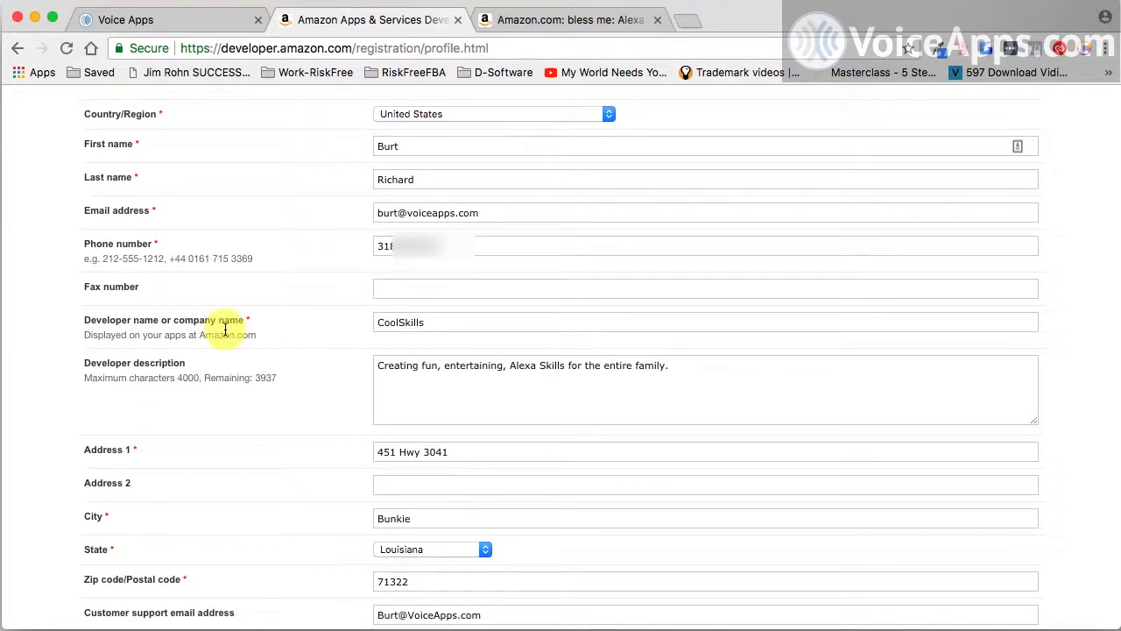
pyautogui.moveTo(289, 417)
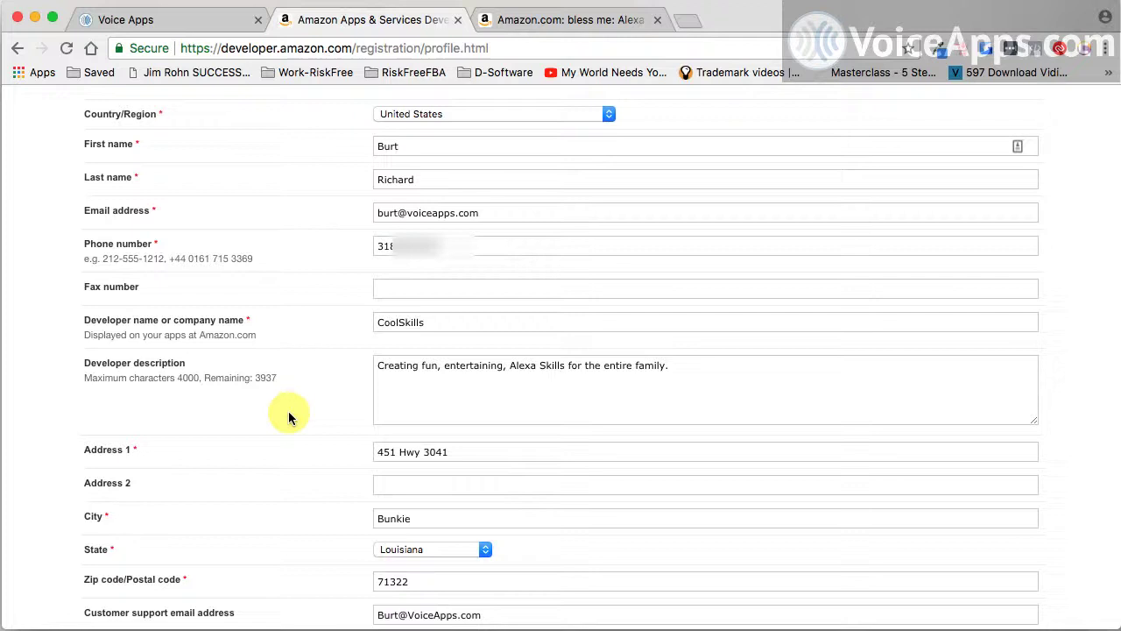
pyautogui.click(569, 19)
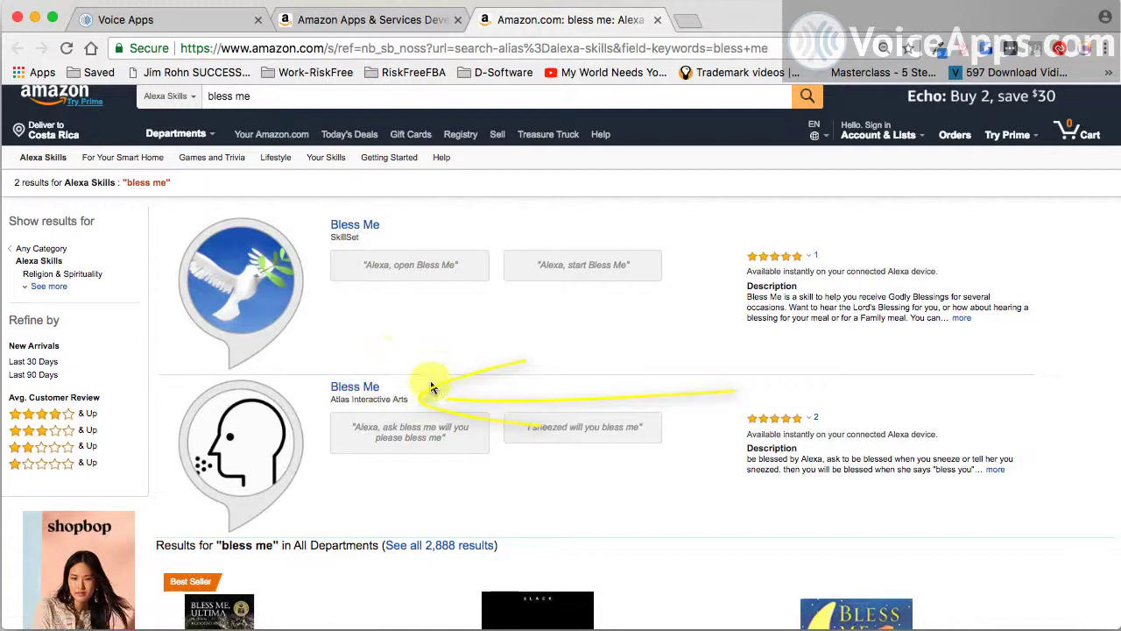
pyautogui.click(368, 19)
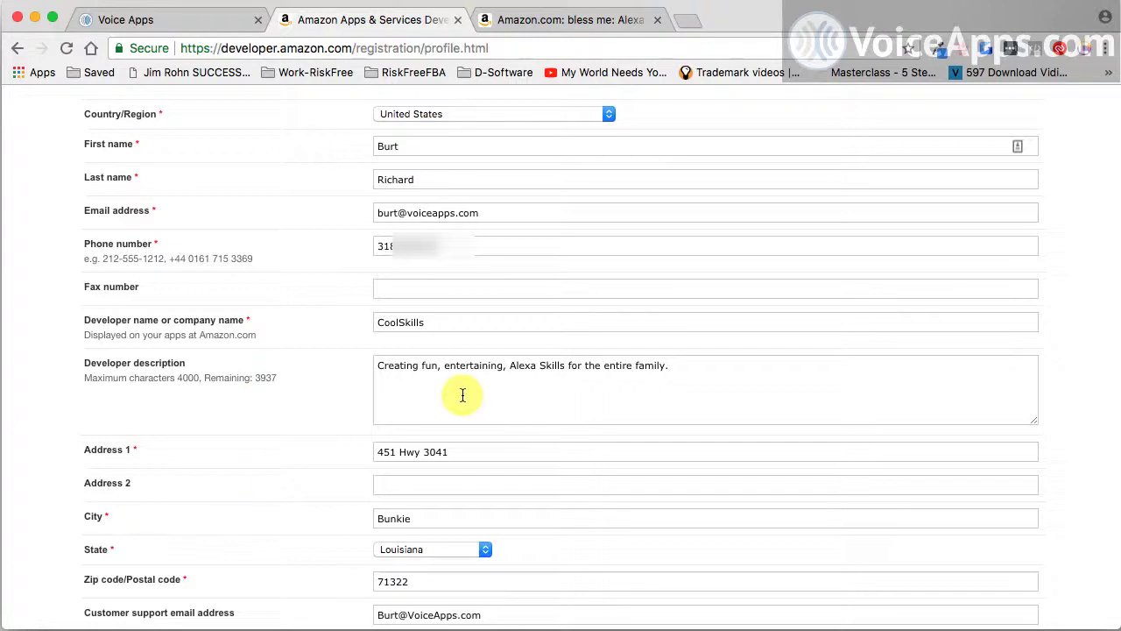
pyautogui.moveTo(294, 484)
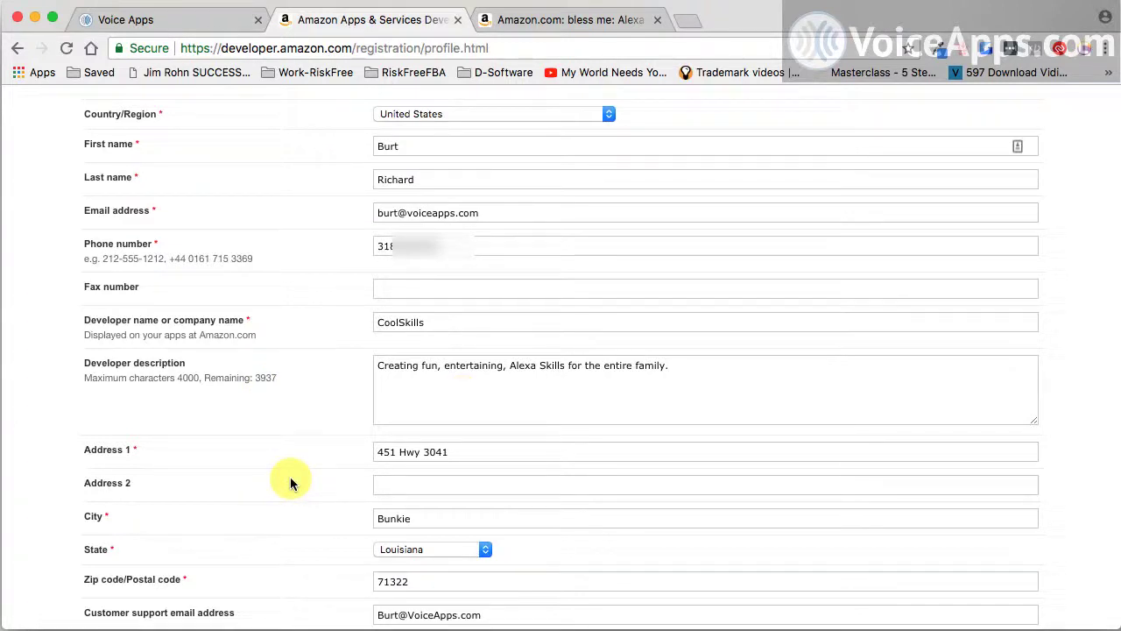
pyautogui.scroll(-3)
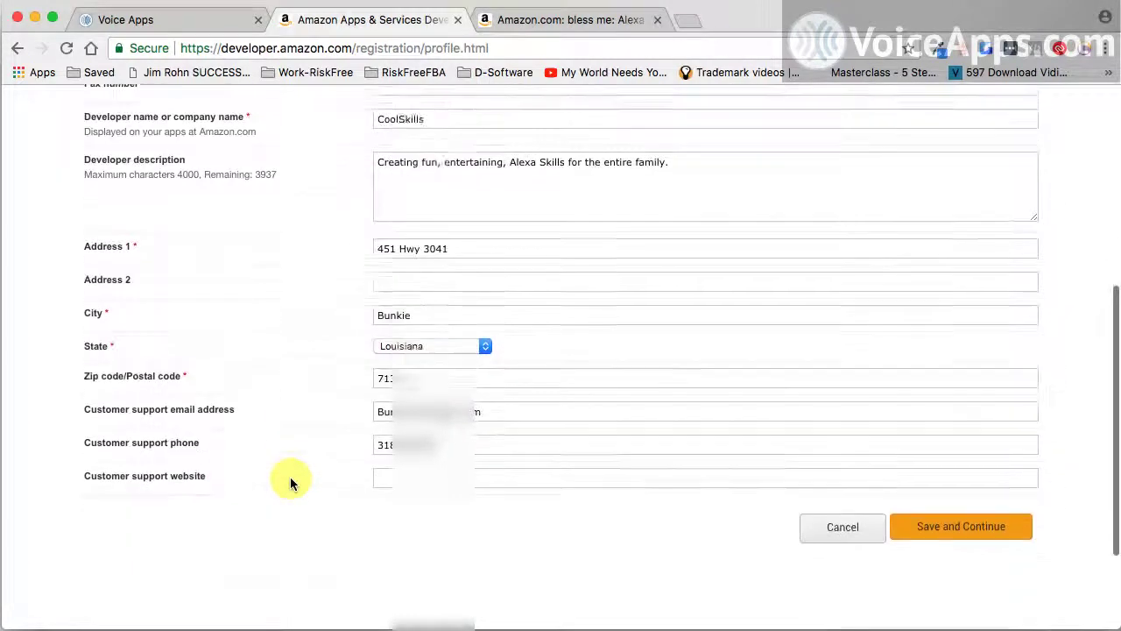
pyautogui.scroll(-3)
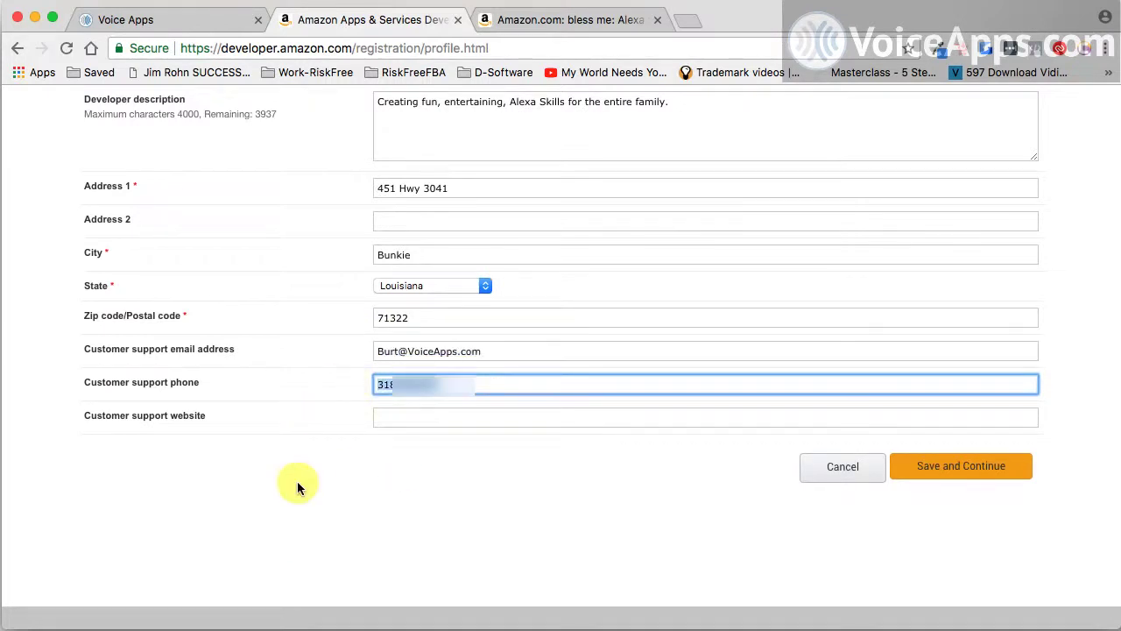
pyautogui.moveTo(305, 530)
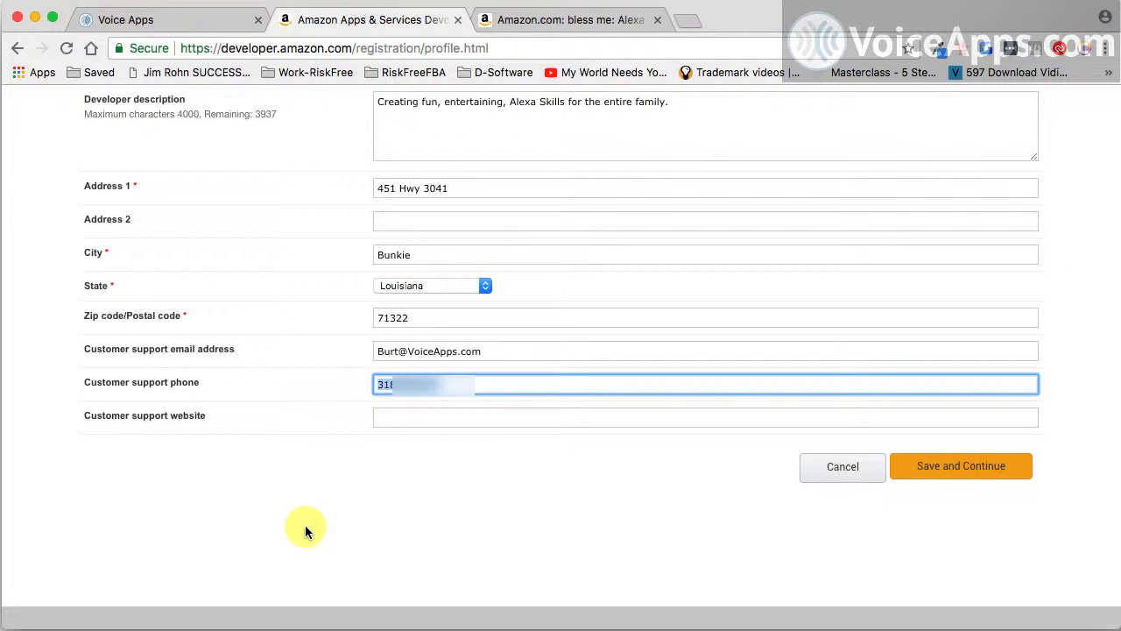
pyautogui.moveTo(204, 434)
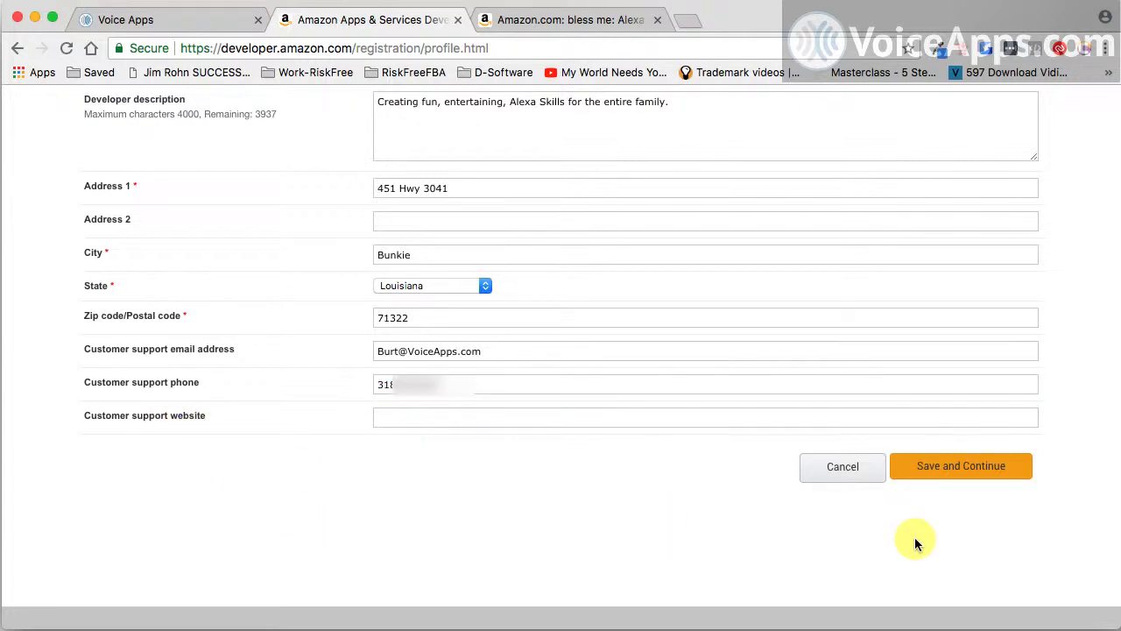
# Save the profile and accept the App Distribution Agreement to reach the Payments step
pyautogui.click(960, 467)
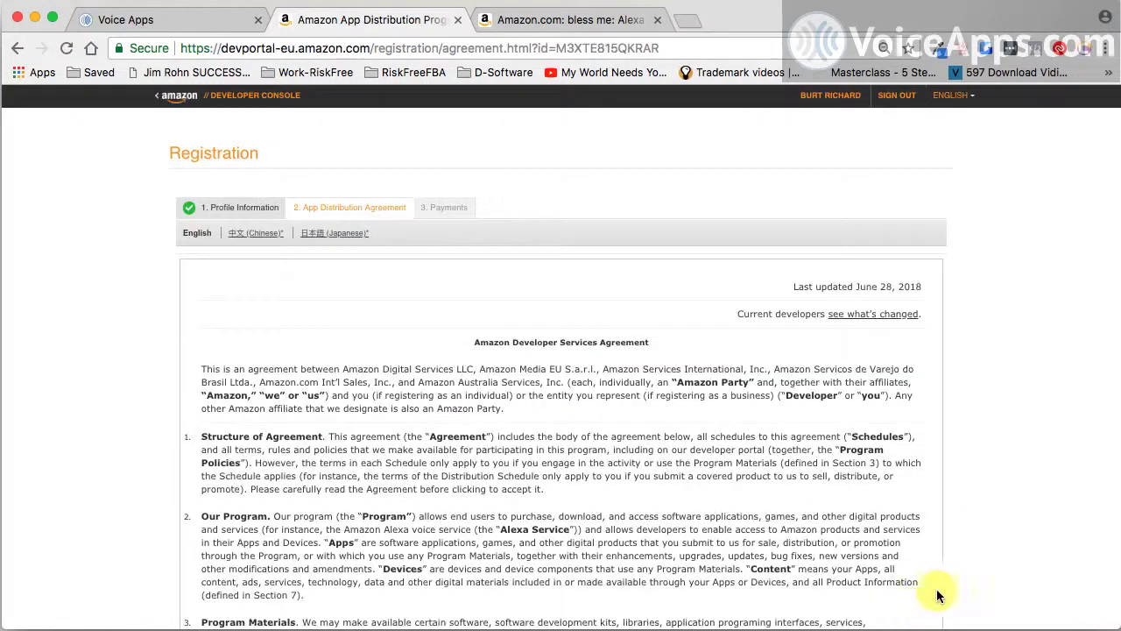
pyautogui.scroll(-3)
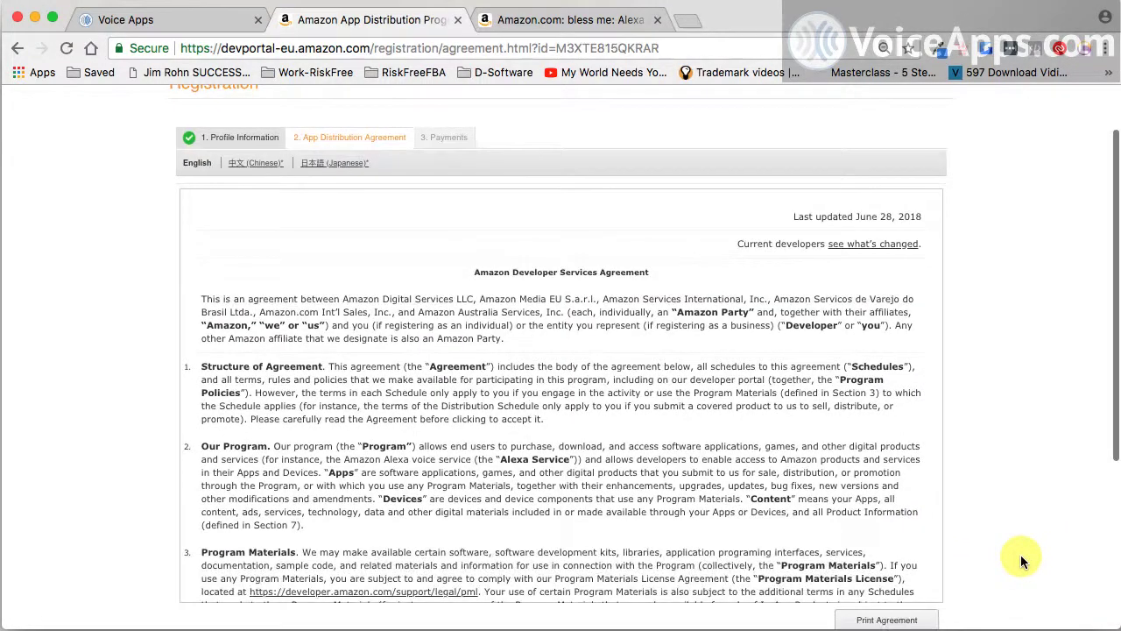
pyautogui.scroll(-3)
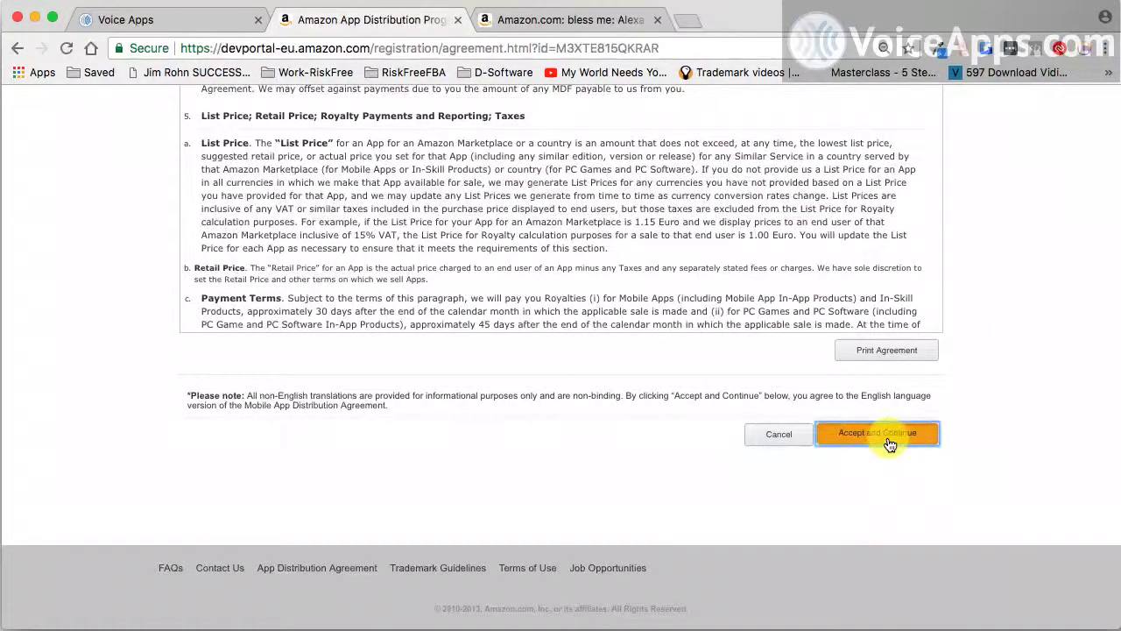
pyautogui.click(876, 433)
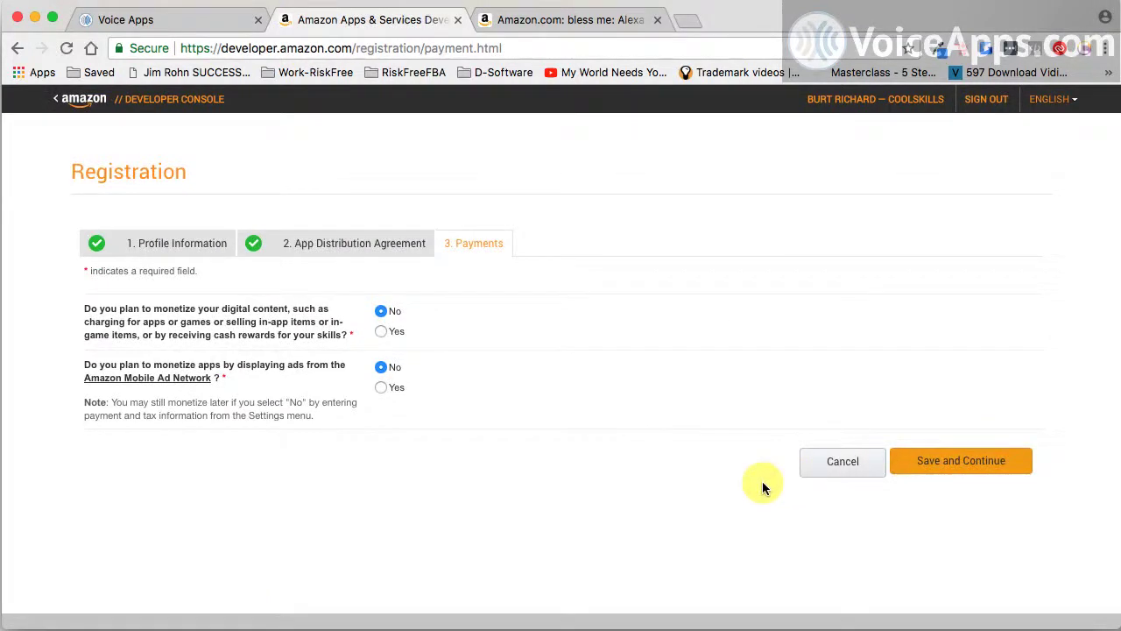
pyautogui.moveTo(732, 491)
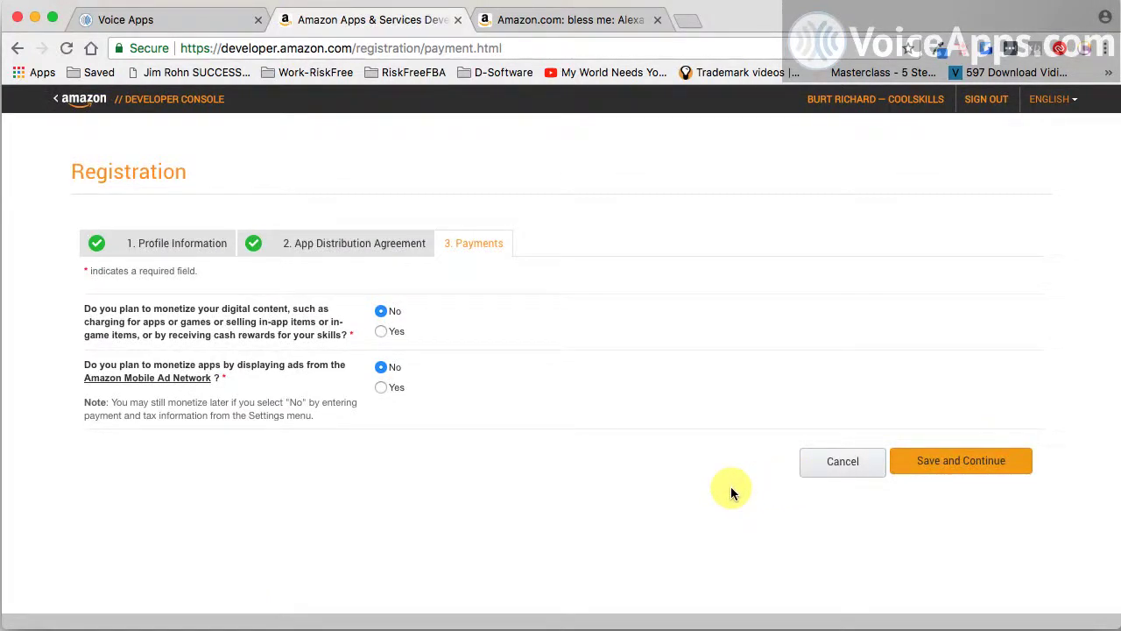
pyautogui.moveTo(721, 480)
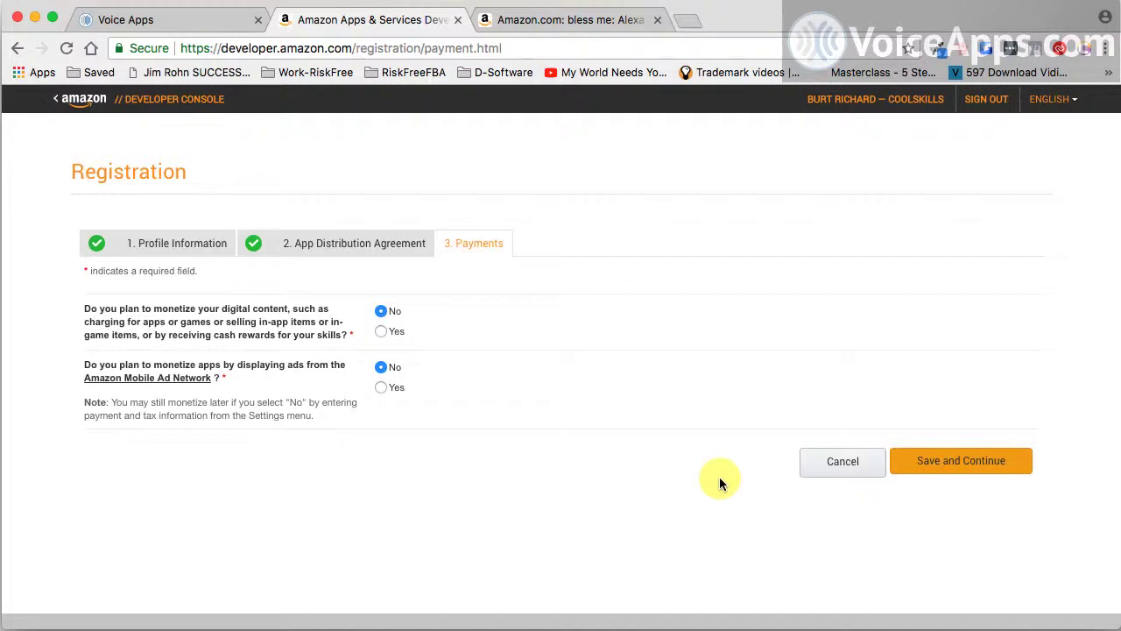
# Answer Yes to monetizing digital content and to showing Amazon Mobile Ad Network ads
pyautogui.click(382, 331)
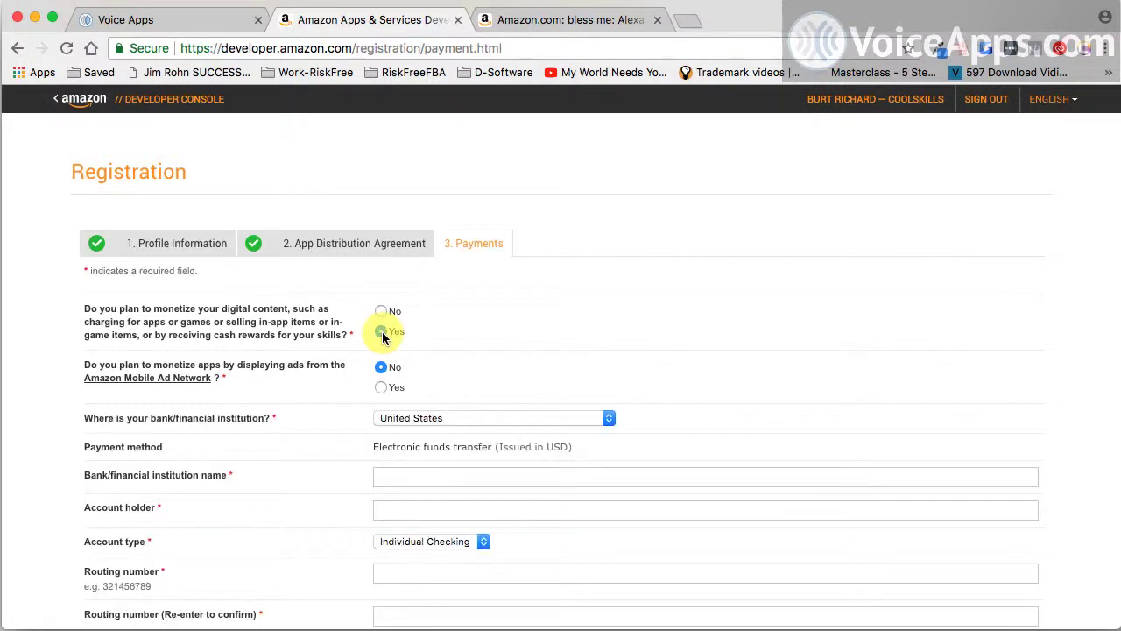
pyautogui.click(382, 387)
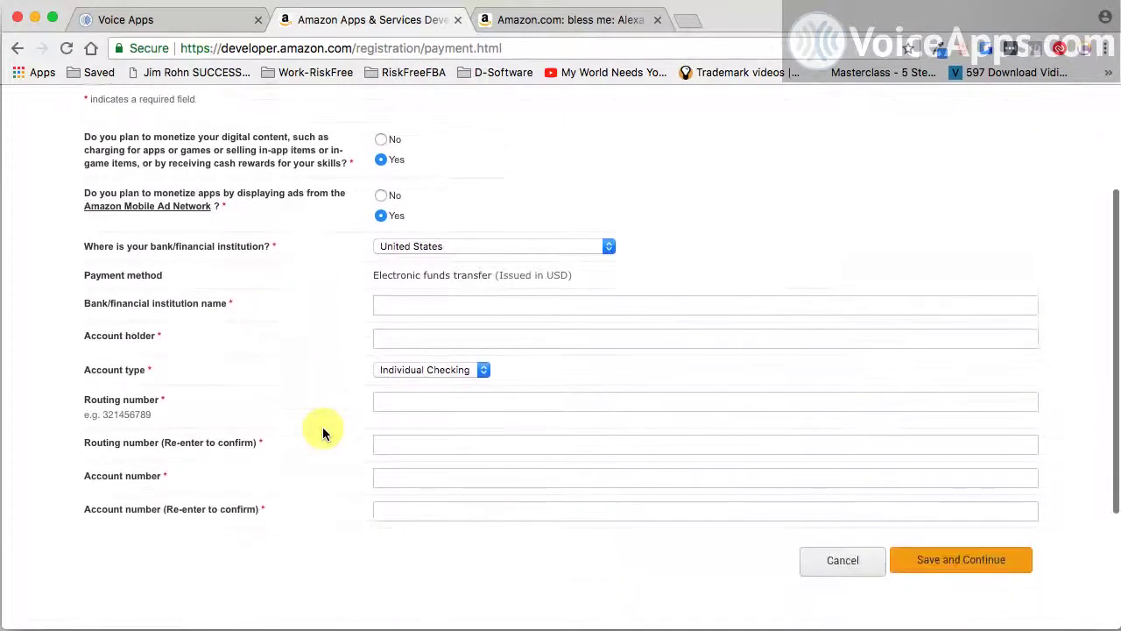
pyautogui.scroll(-3)
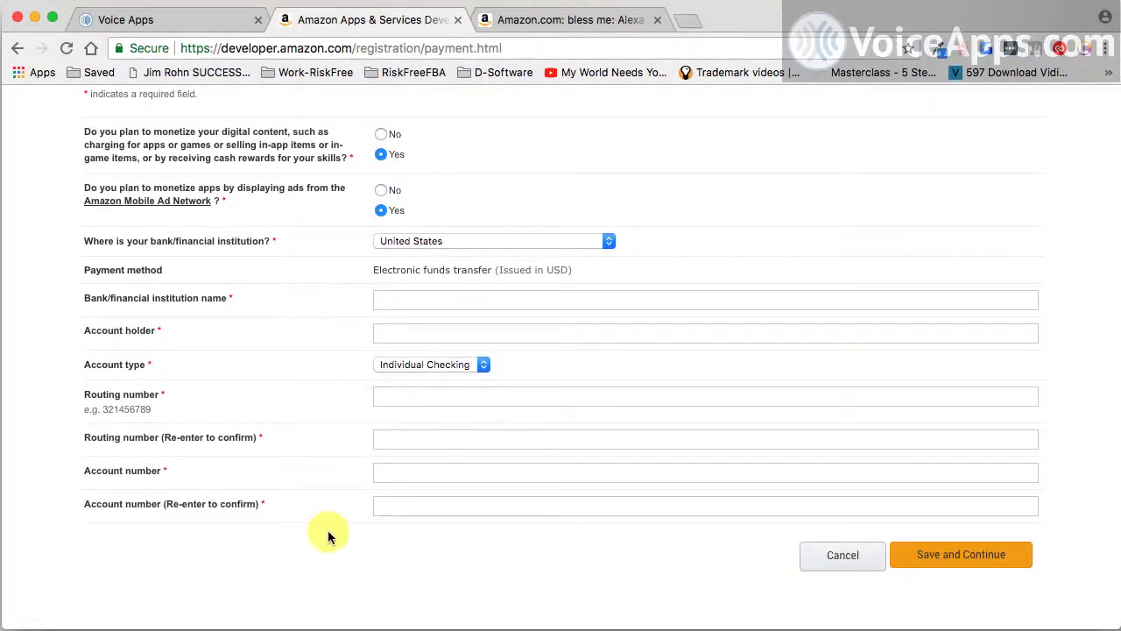
pyautogui.scroll(-3)
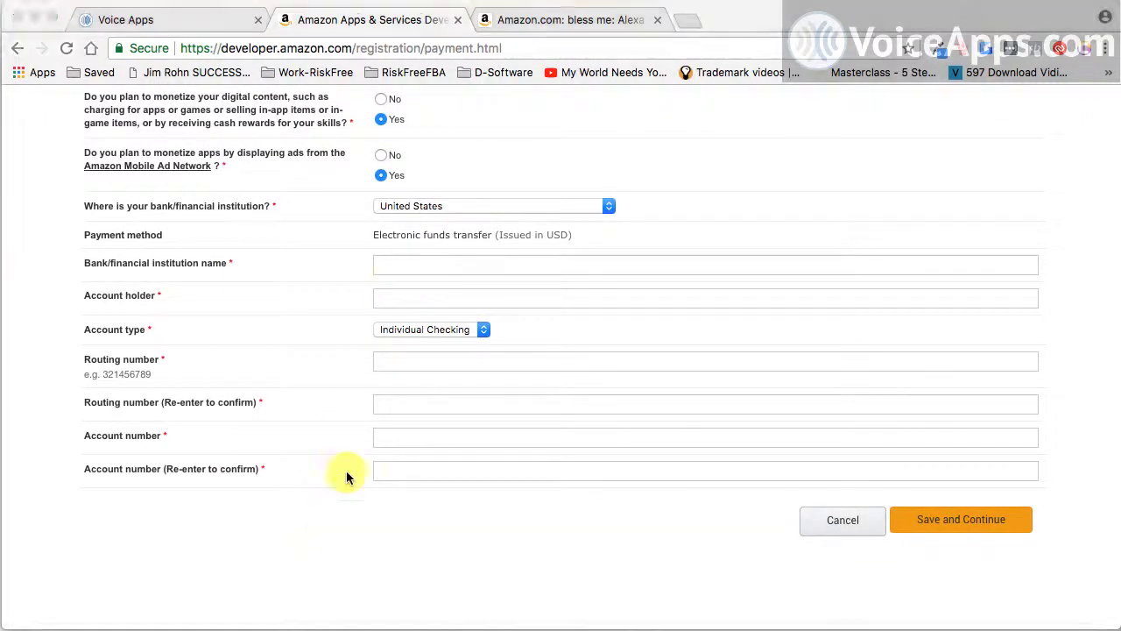
pyautogui.write('Burt Richard')
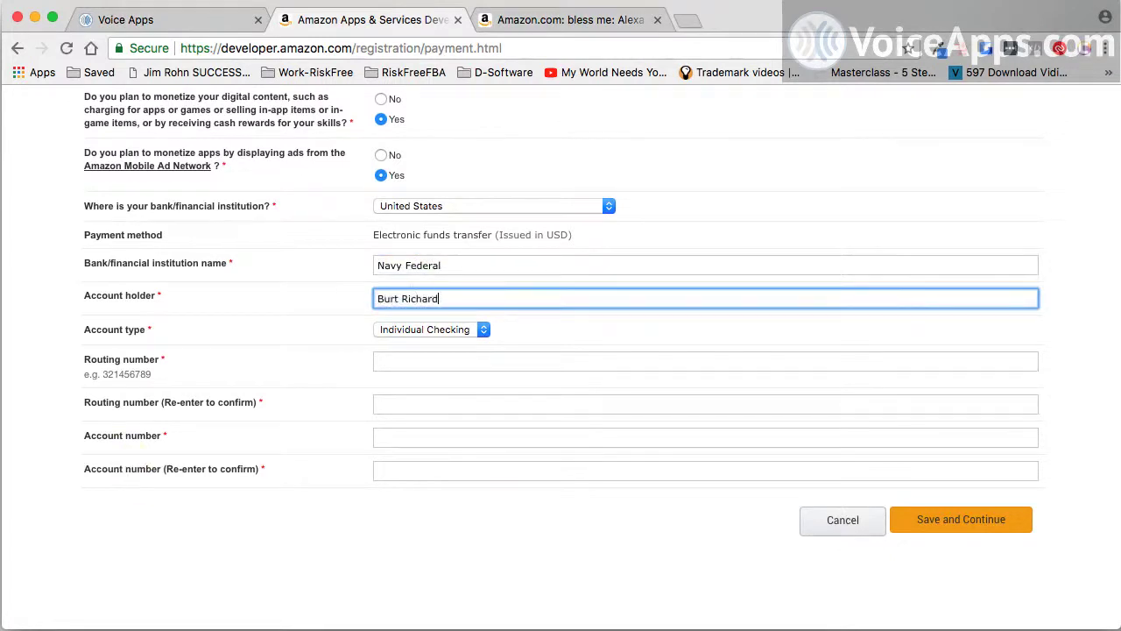
pyautogui.click(431, 330)
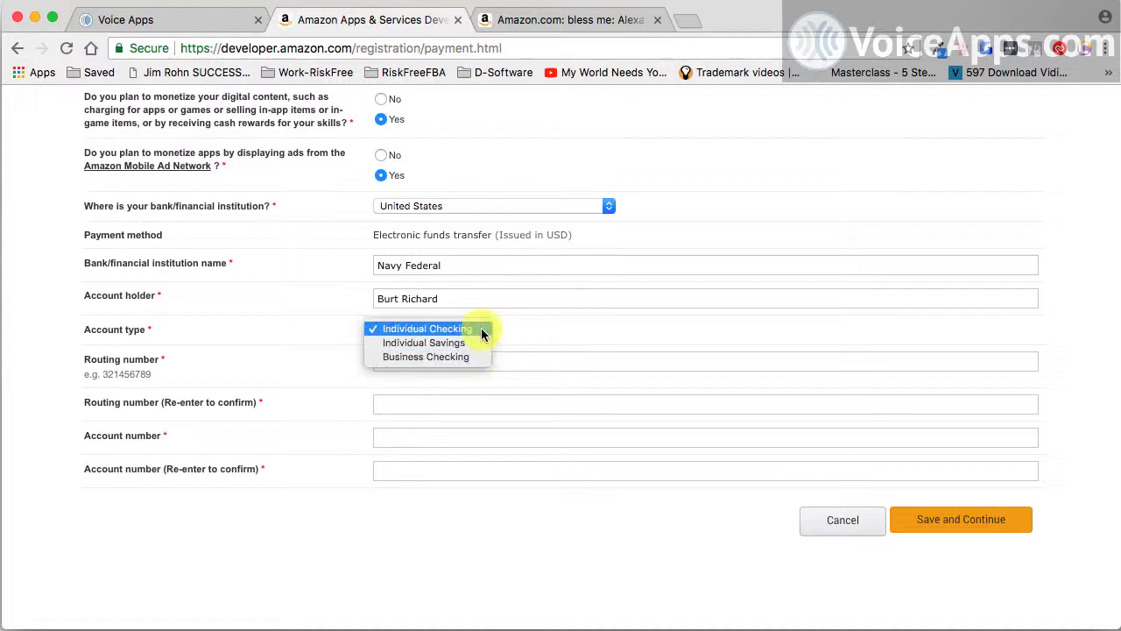
pyautogui.click(427, 328)
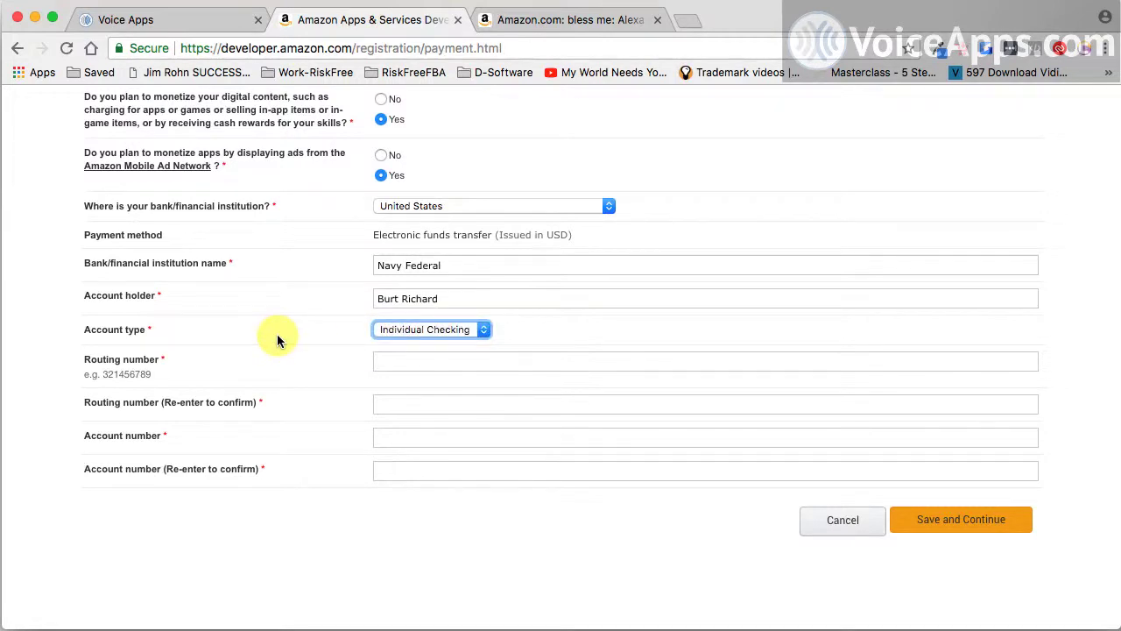
pyautogui.moveTo(284, 336)
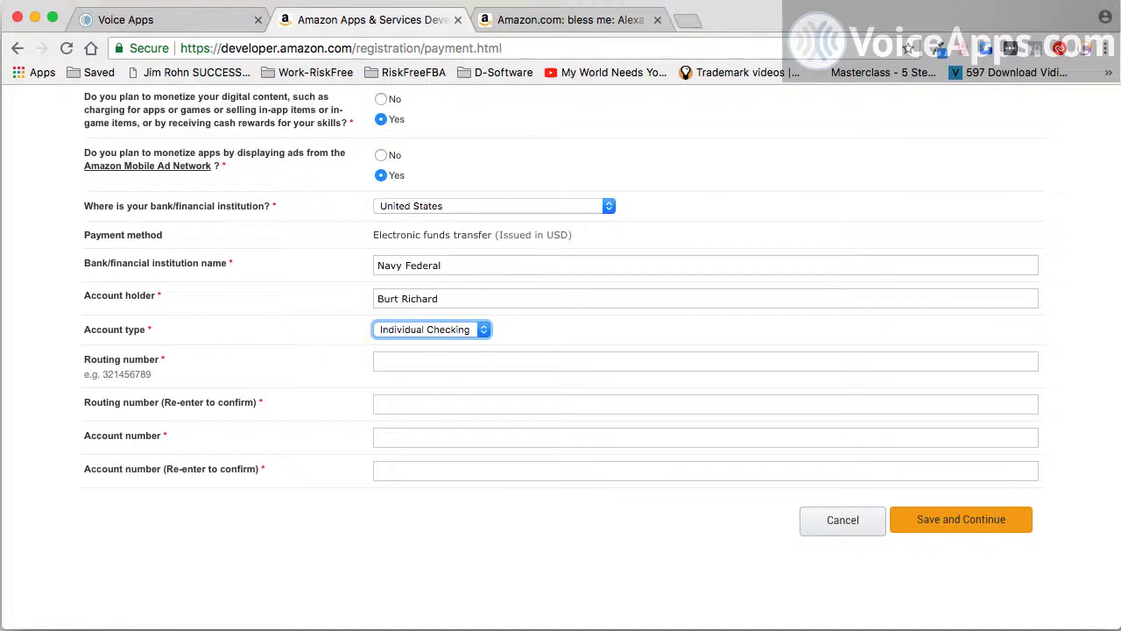
pyautogui.click(704, 361)
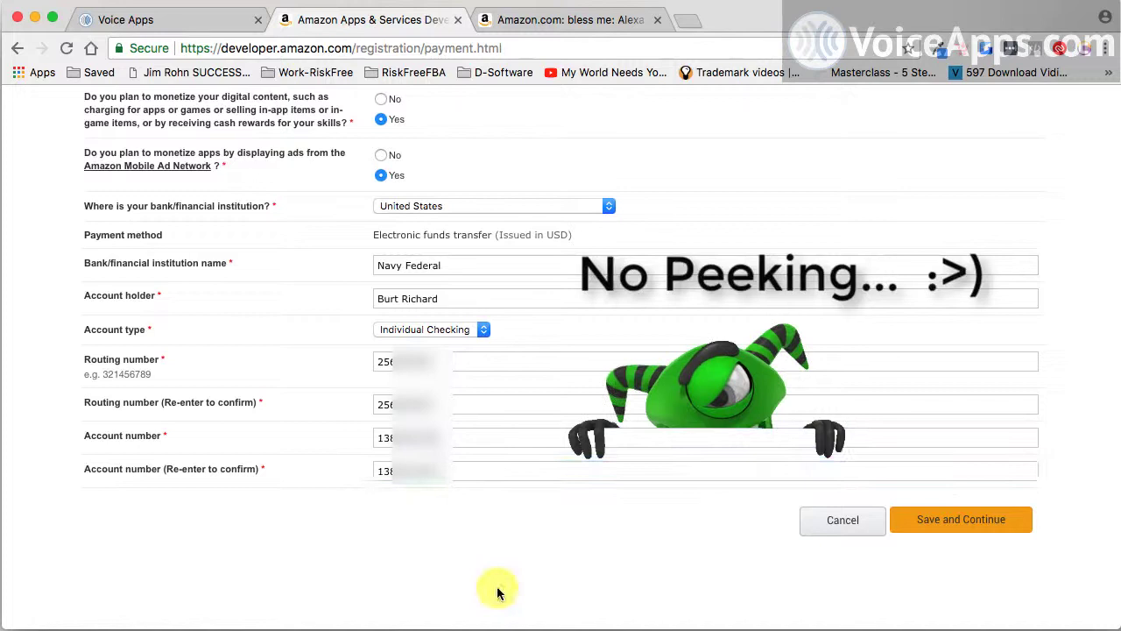
pyautogui.click(960, 519)
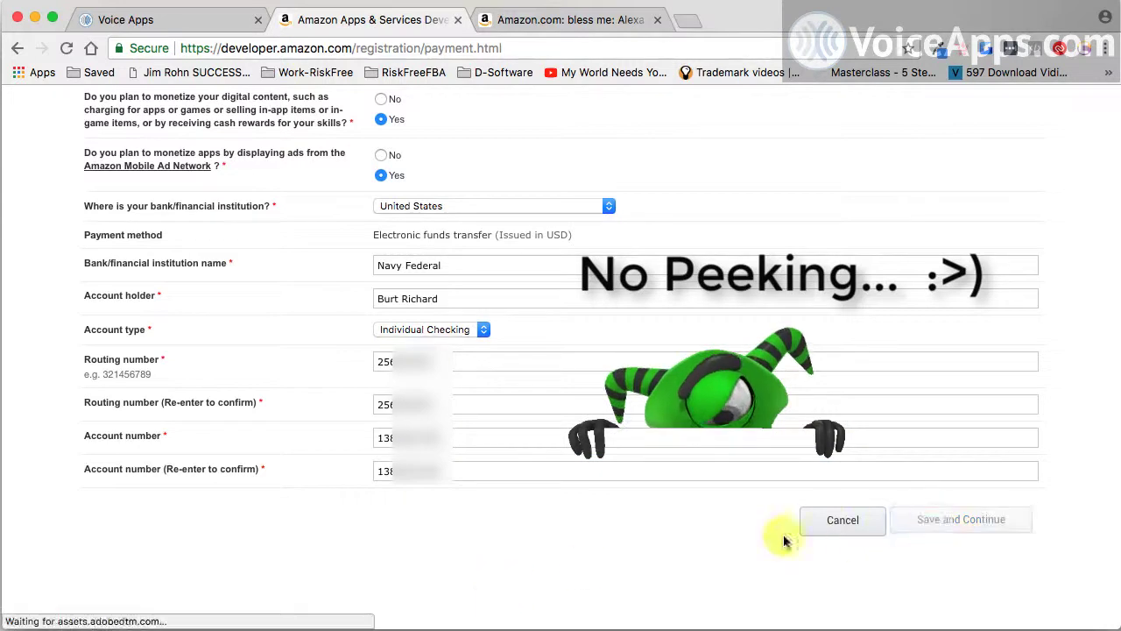
# Confirm the payment information and start the Royalty Tax Identity Interview
pyautogui.click(960, 519)
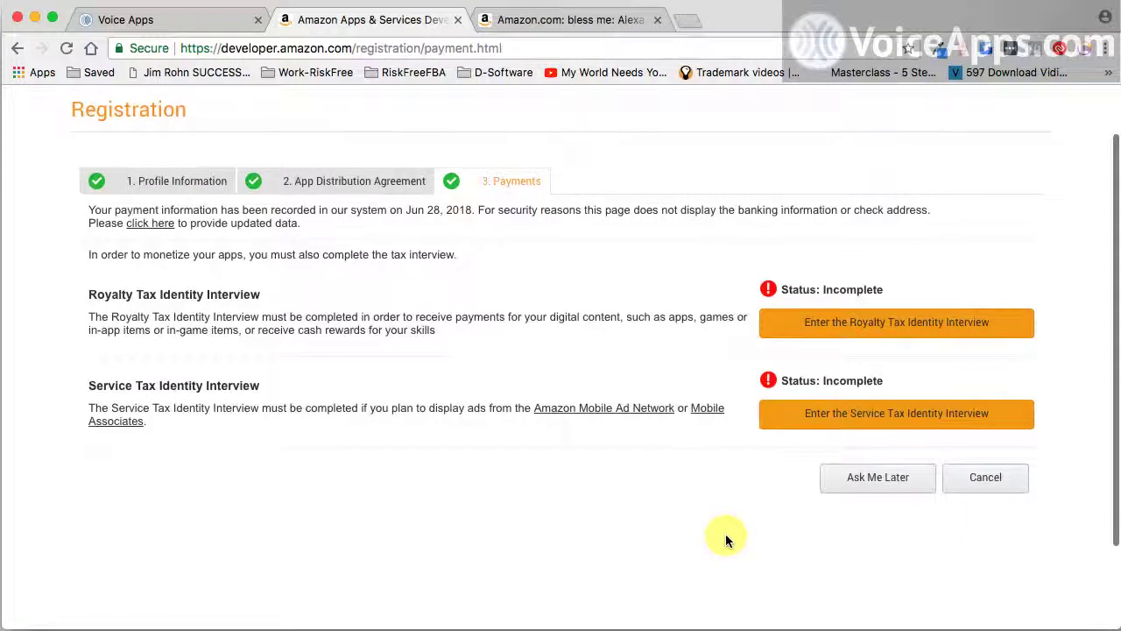
pyautogui.moveTo(764, 396)
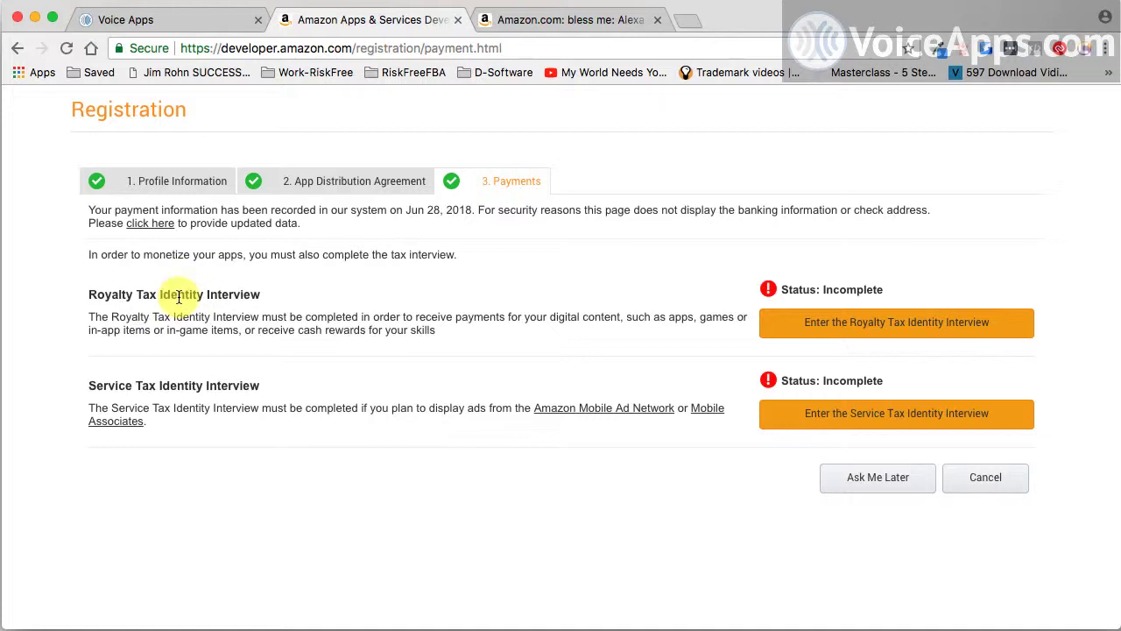
pyautogui.doubleClick(174, 294)
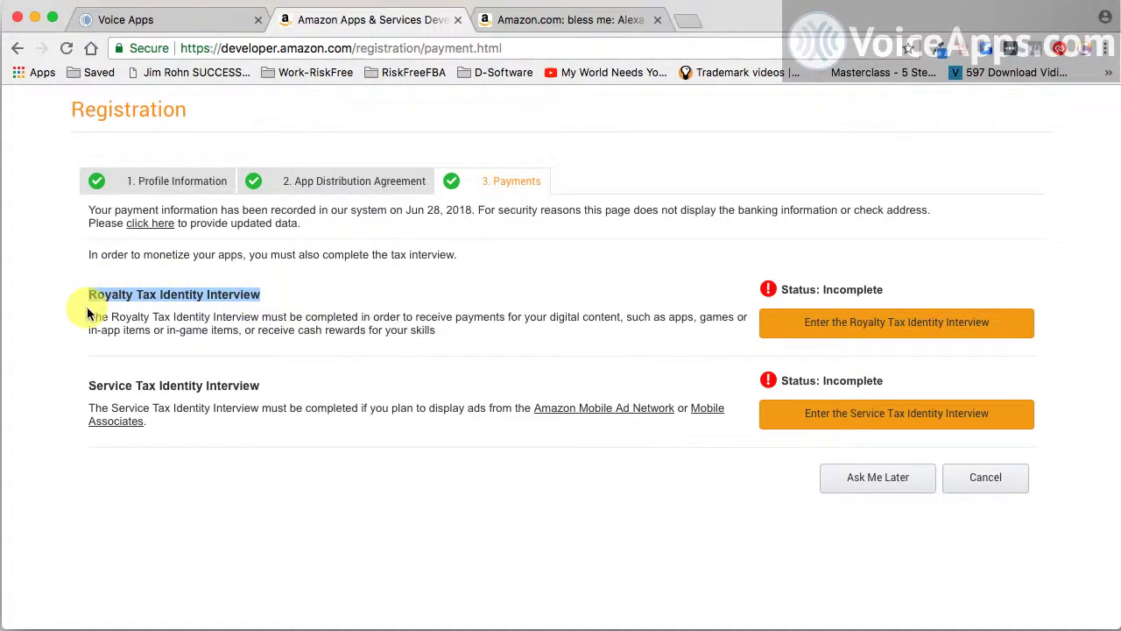
pyautogui.moveTo(88, 385)
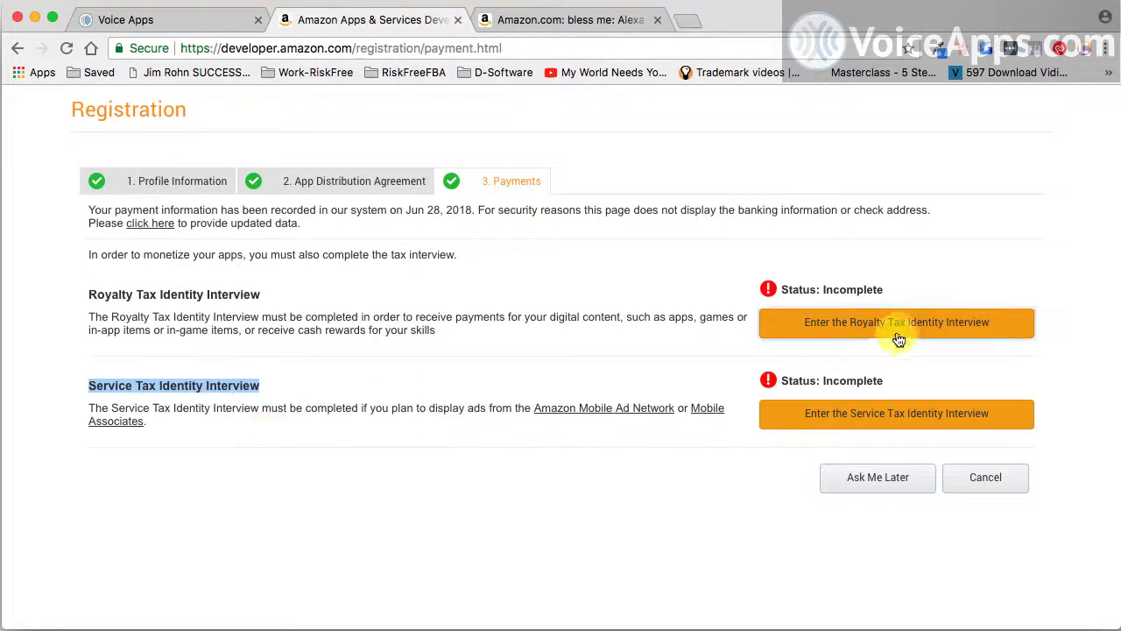
pyautogui.click(895, 323)
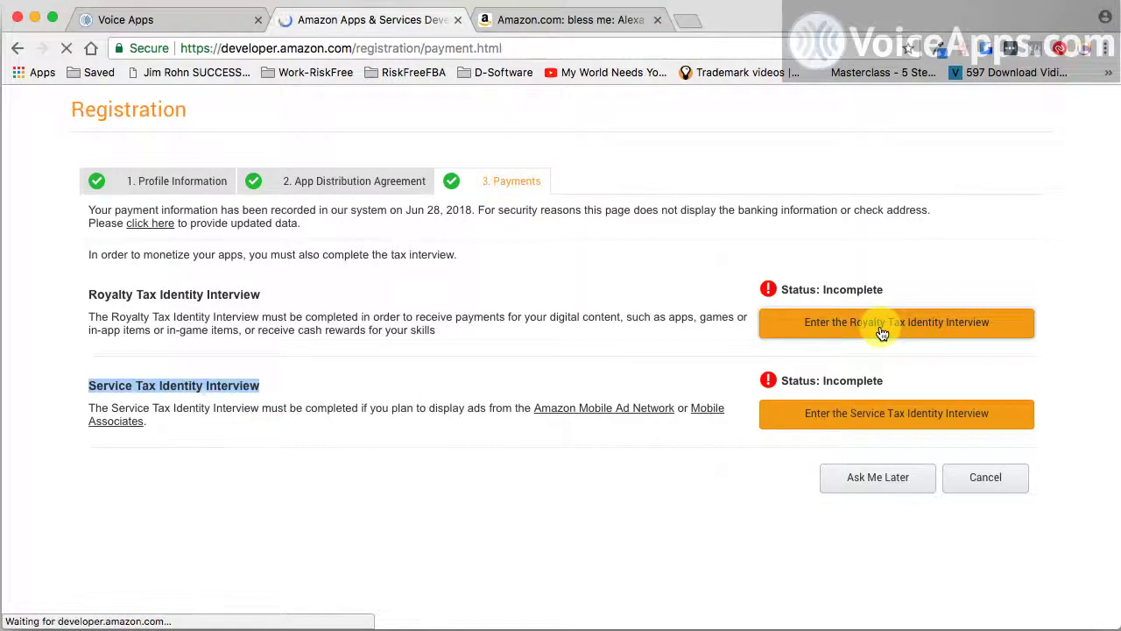
# Answer that an Individual receives the income and that the recipient is a U.S. person
pyautogui.click(897, 322)
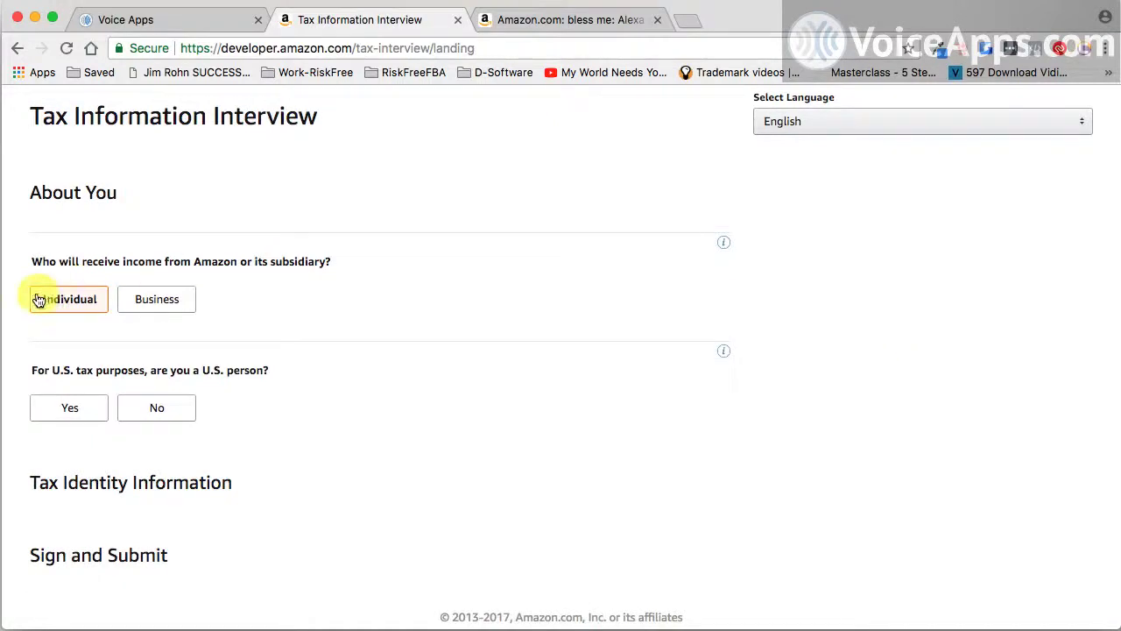
pyautogui.click(67, 298)
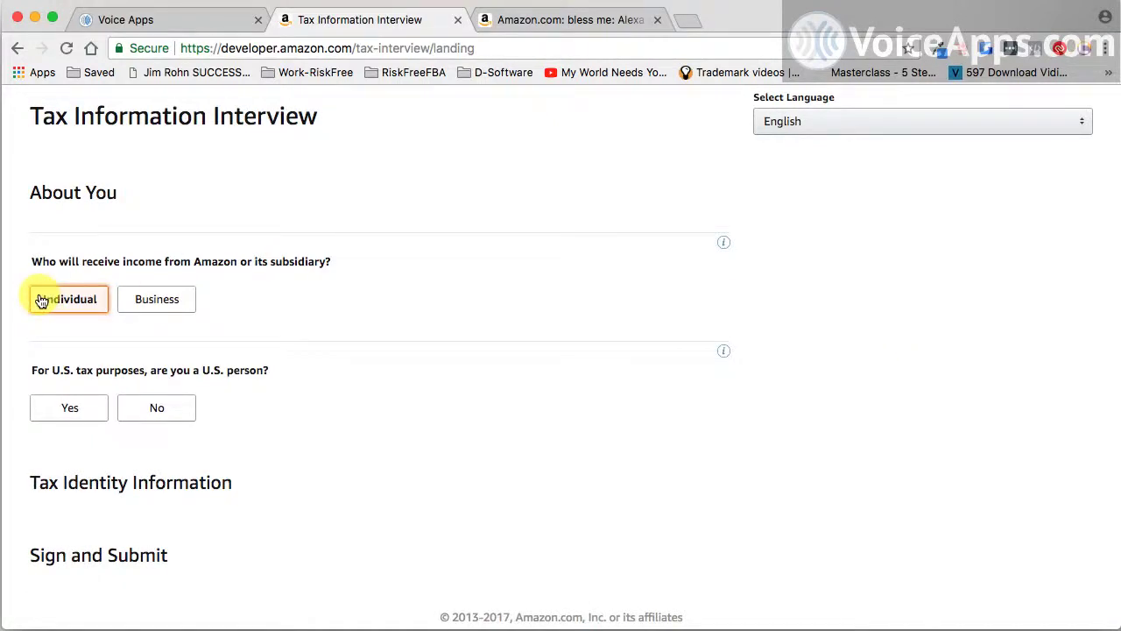
pyautogui.click(70, 298)
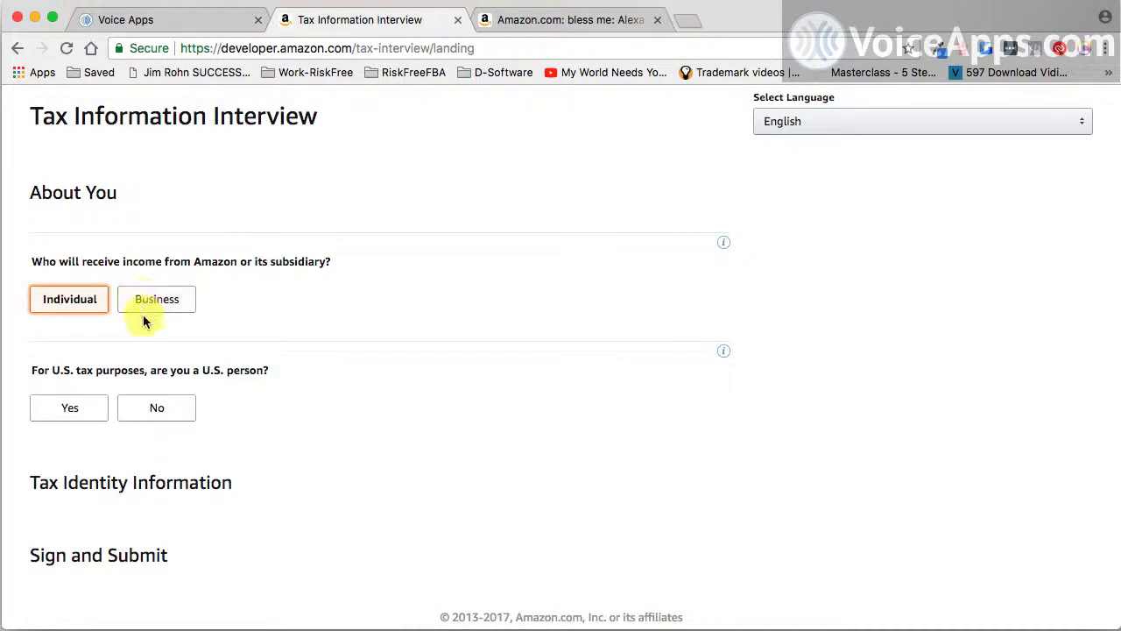
pyautogui.moveTo(316, 351)
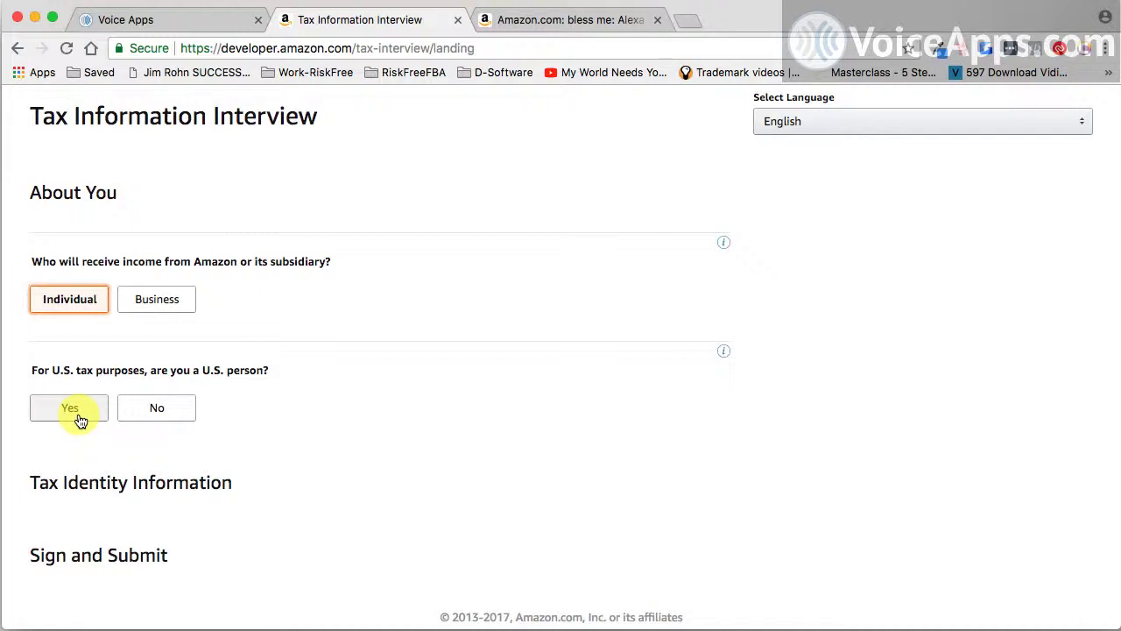
pyautogui.click(70, 407)
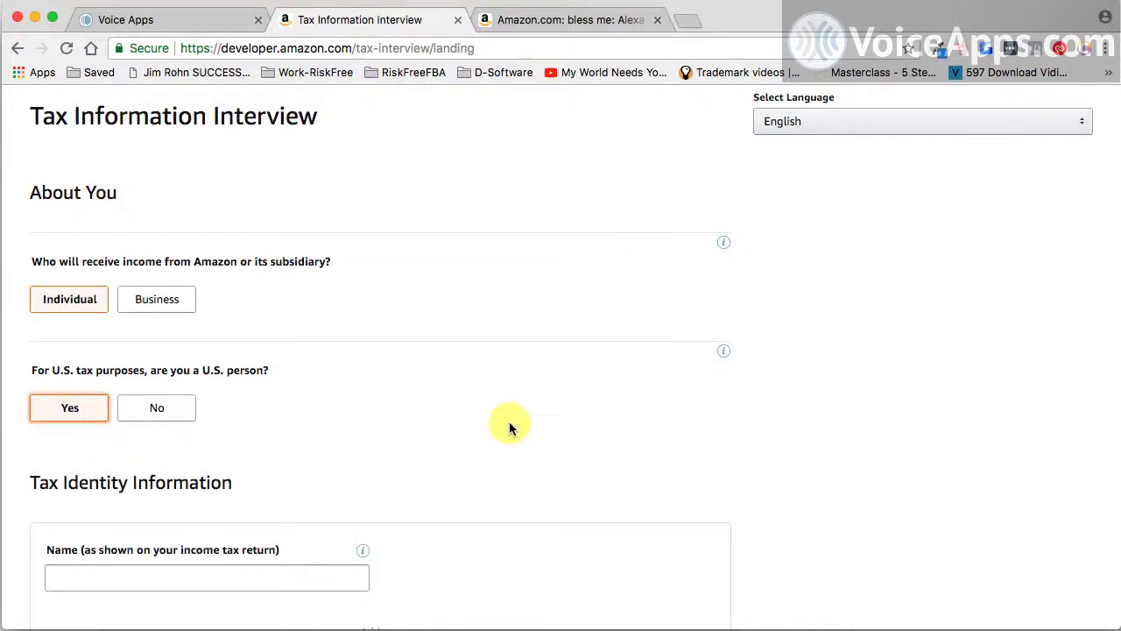
# Fill in the name and address fields of the Tax Identity Information section
pyautogui.scroll(-3)
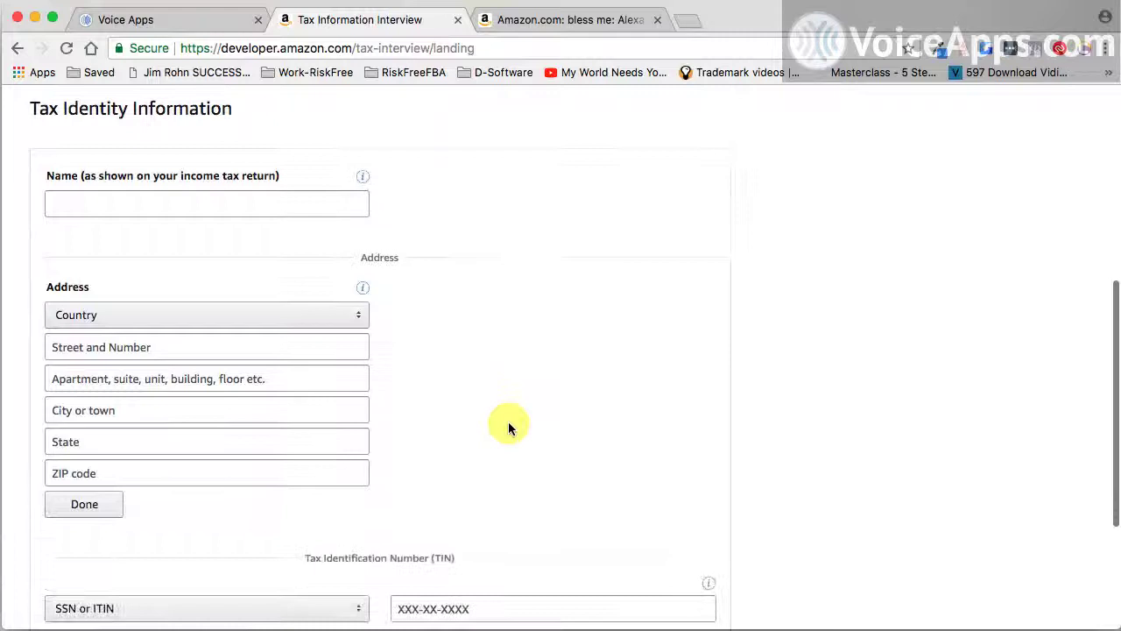
pyautogui.write('Bur')
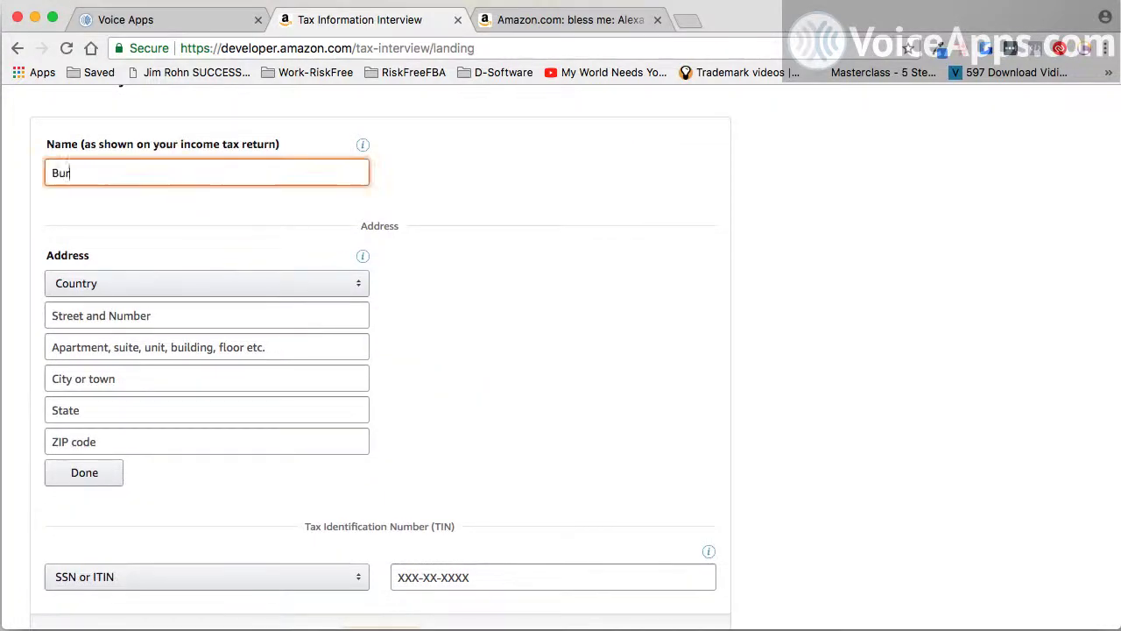
pyautogui.click(207, 410)
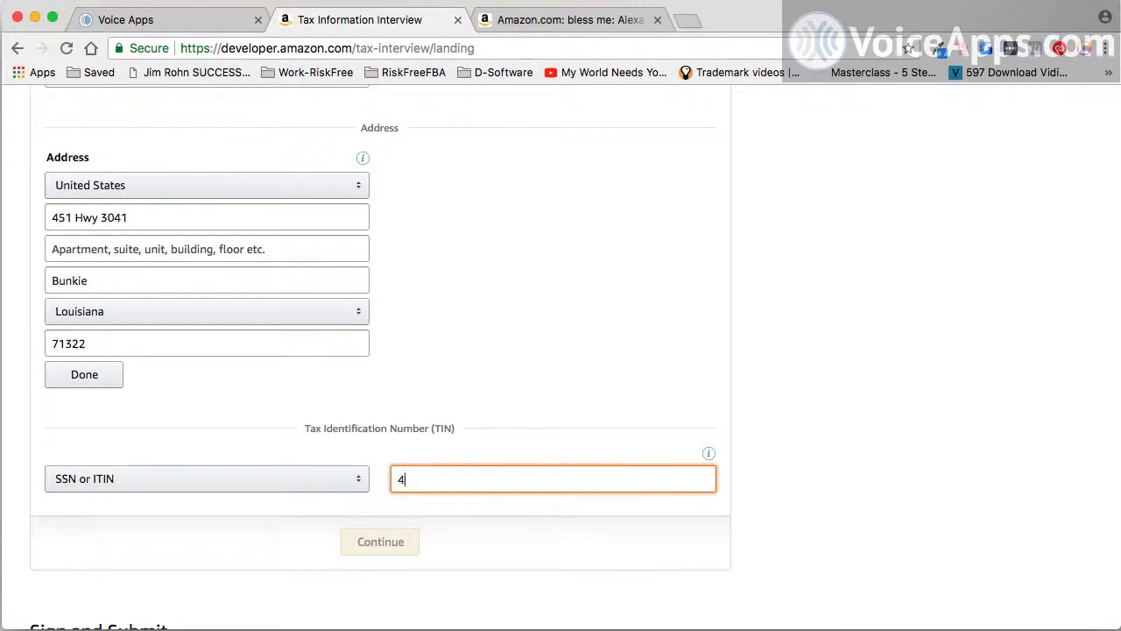
pyautogui.write('33')
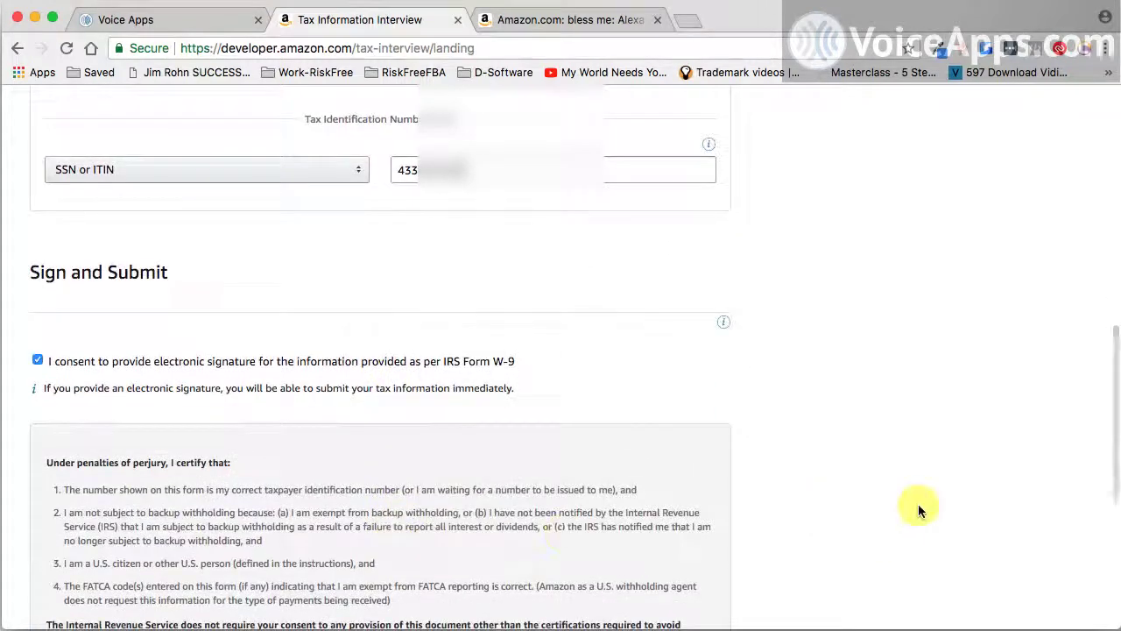
# Sign the tax interview by typing Burt in the Signature field above the date 06-28-2018
pyautogui.scroll(-3)
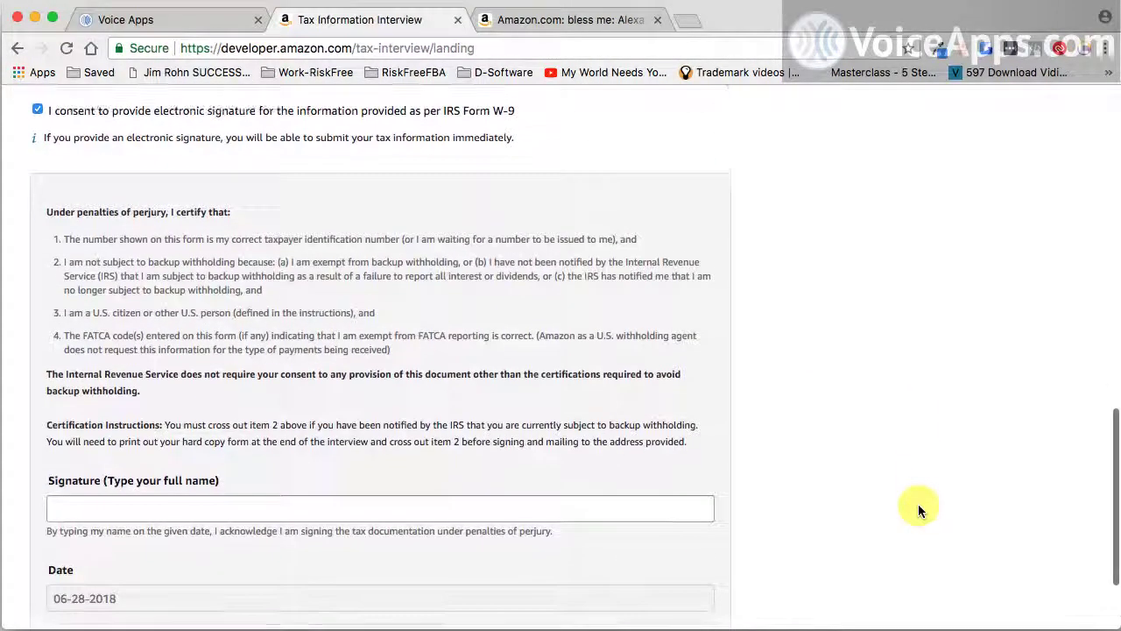
pyautogui.scroll(-3)
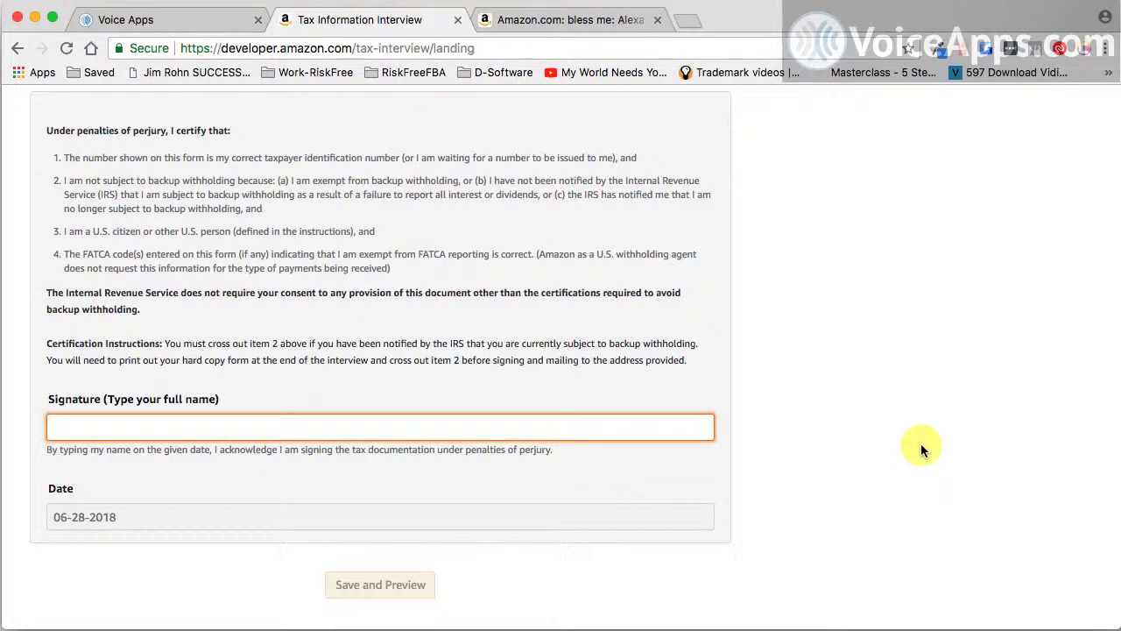
pyautogui.write('Burt')
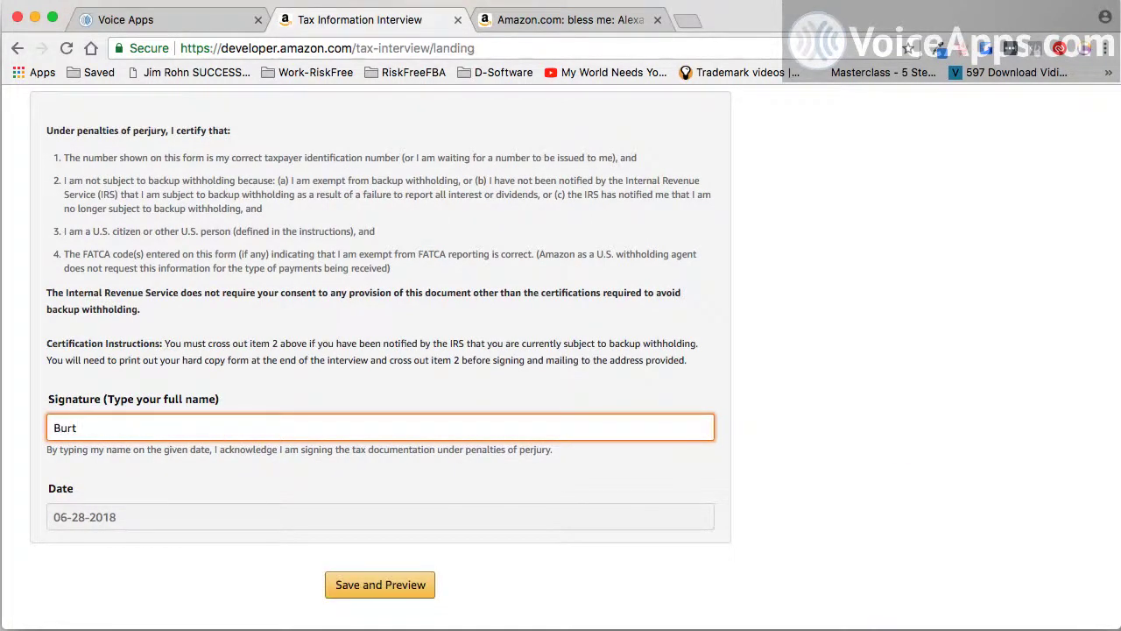
# Save, preview and submit the royalty tax form, then exit the validated interview
pyautogui.click(379, 585)
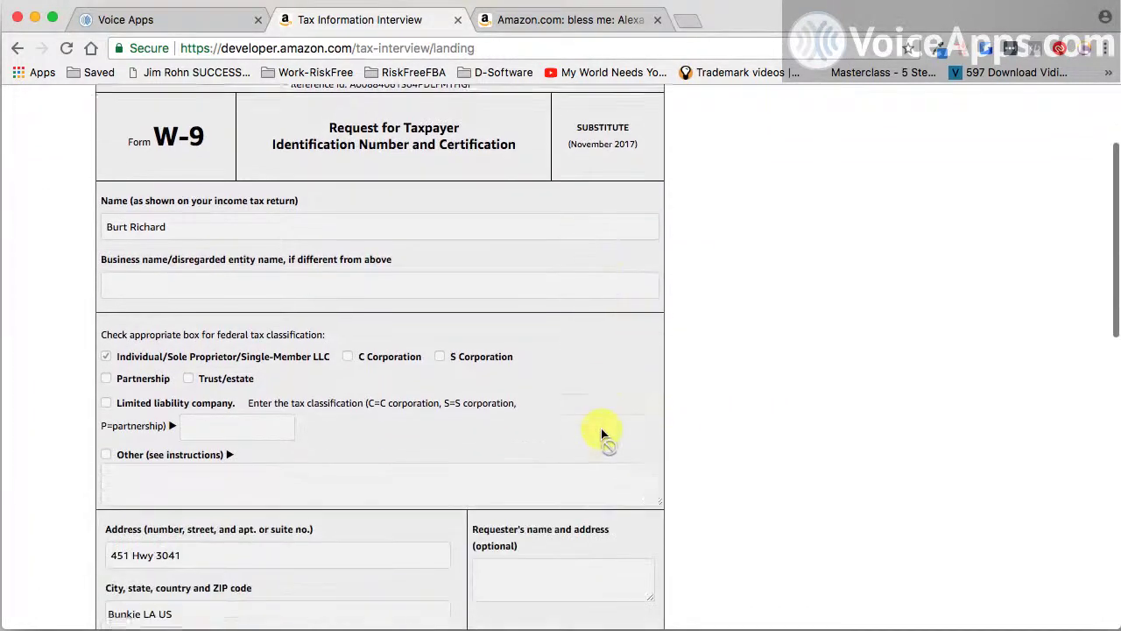
pyautogui.scroll(-3)
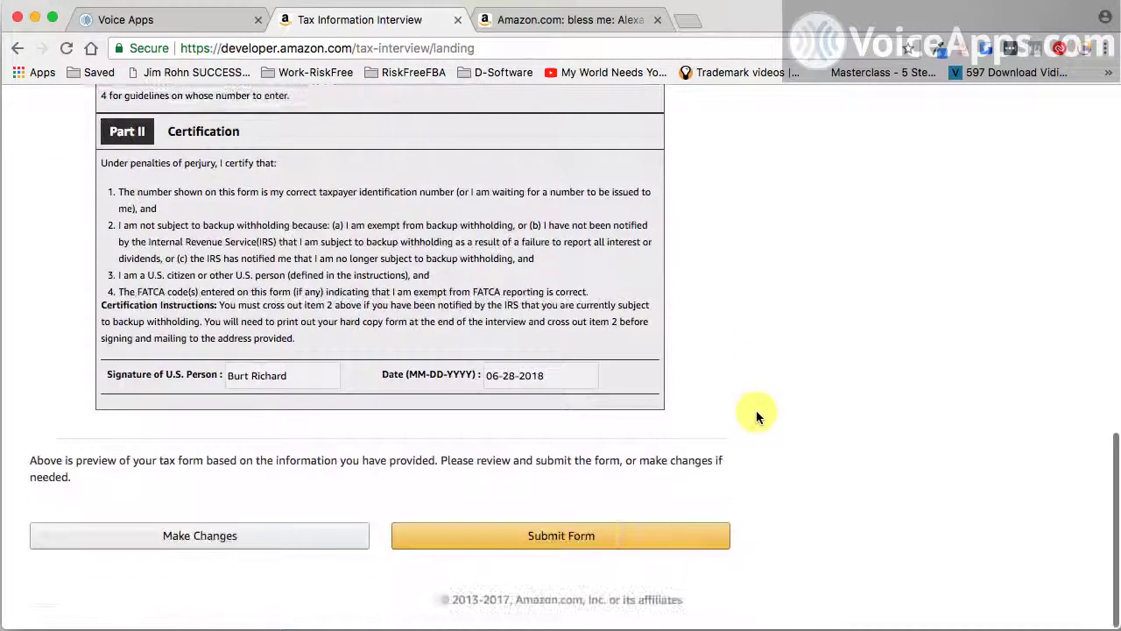
pyautogui.click(561, 537)
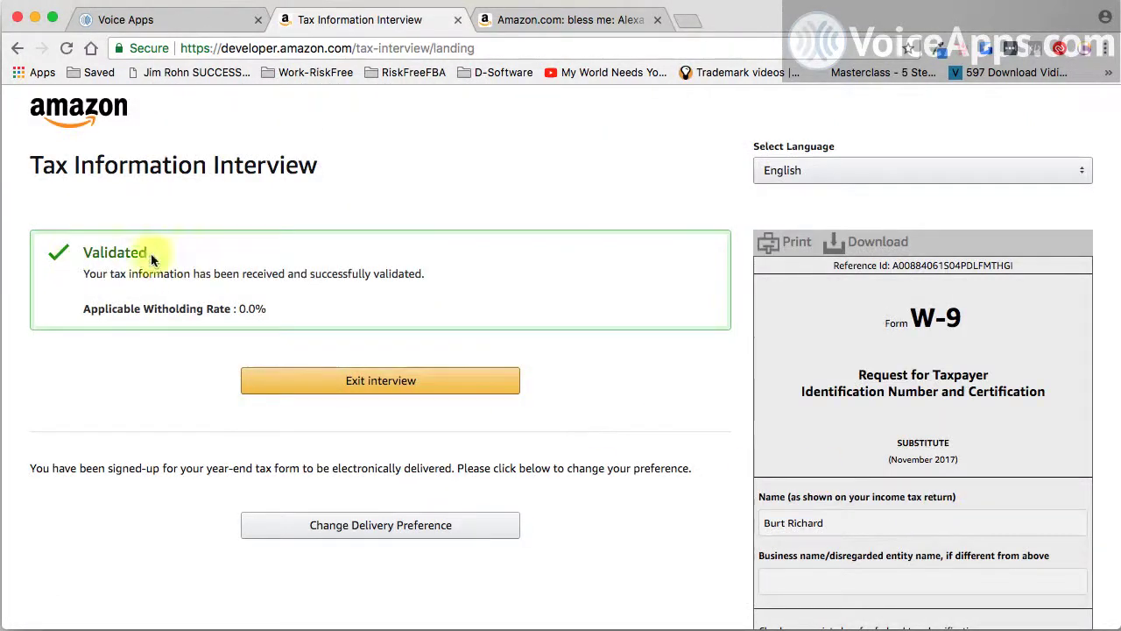
pyautogui.moveTo(613, 366)
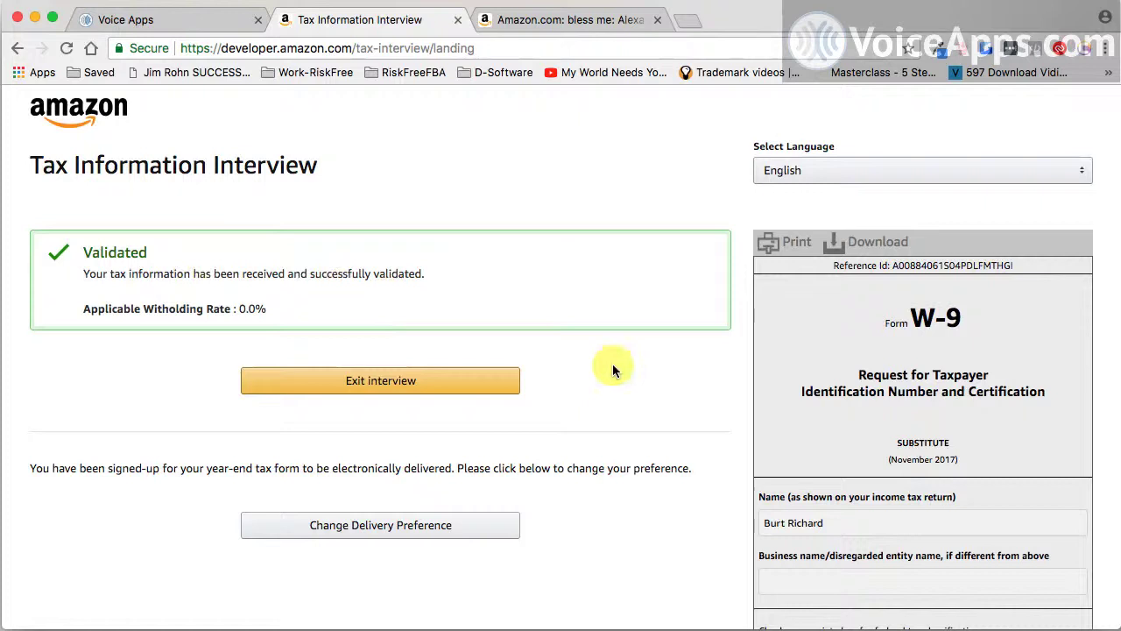
pyautogui.moveTo(438, 387)
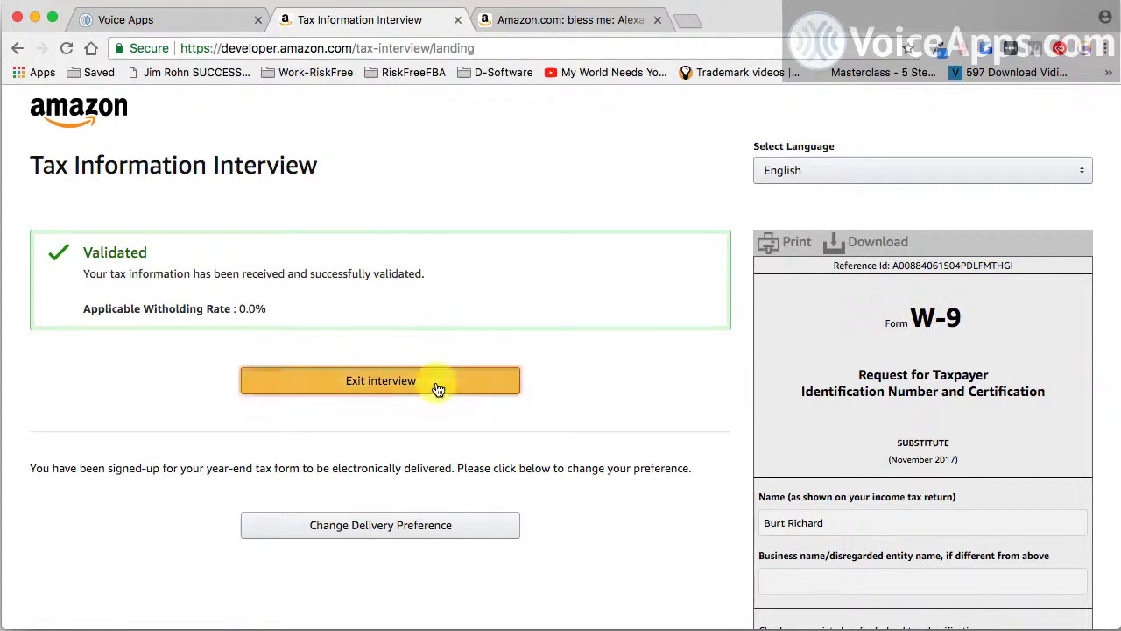
pyautogui.click(381, 381)
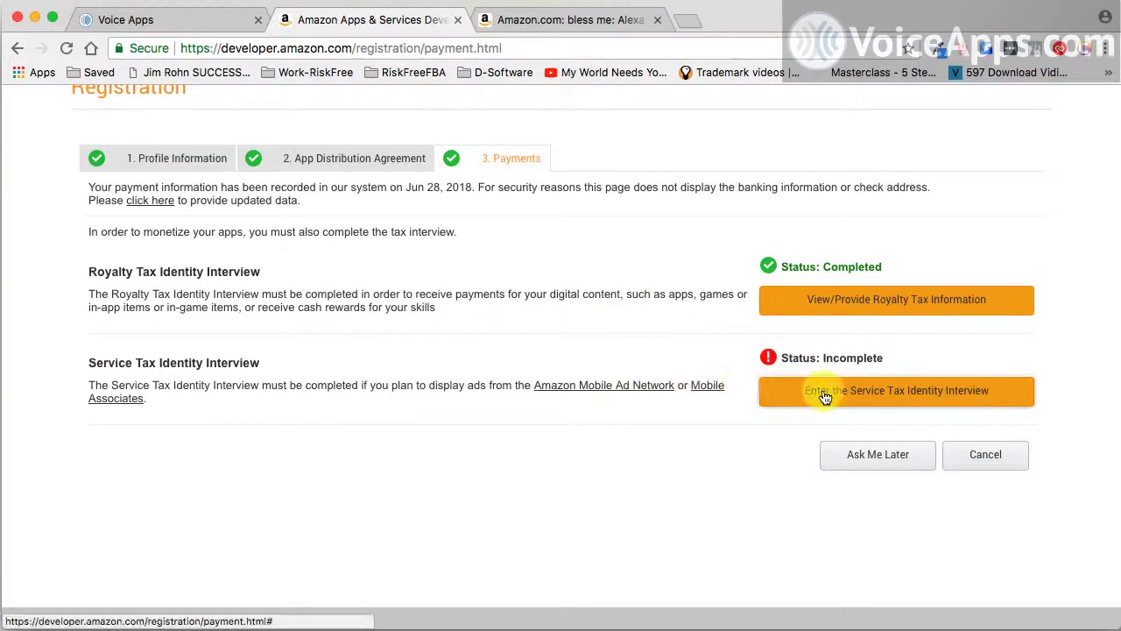
pyautogui.click(896, 390)
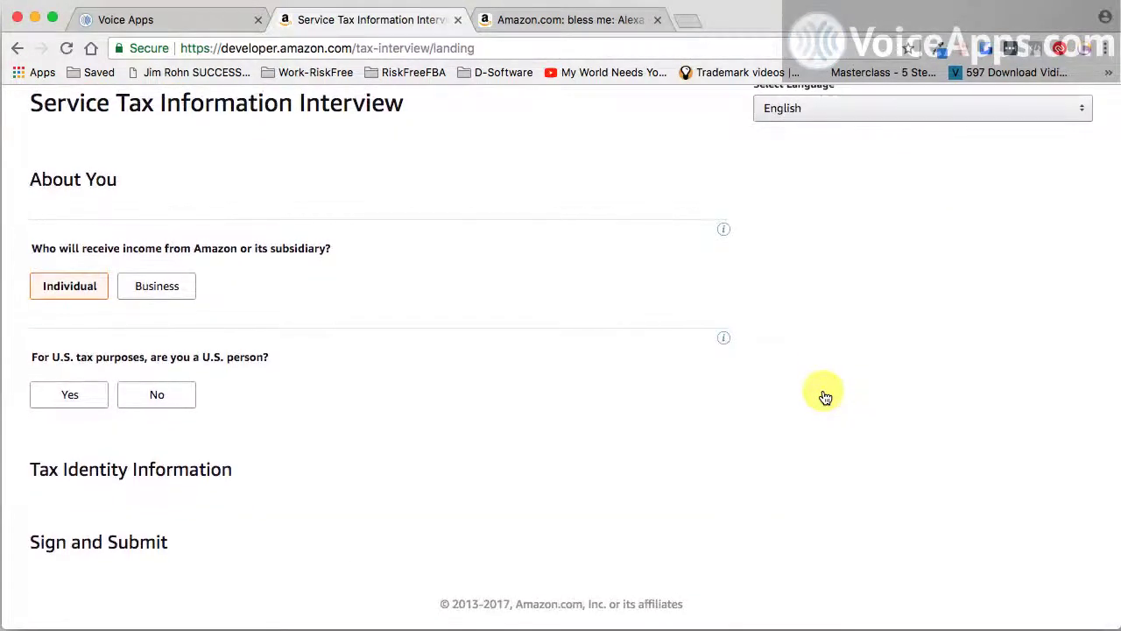
pyautogui.moveTo(70, 395)
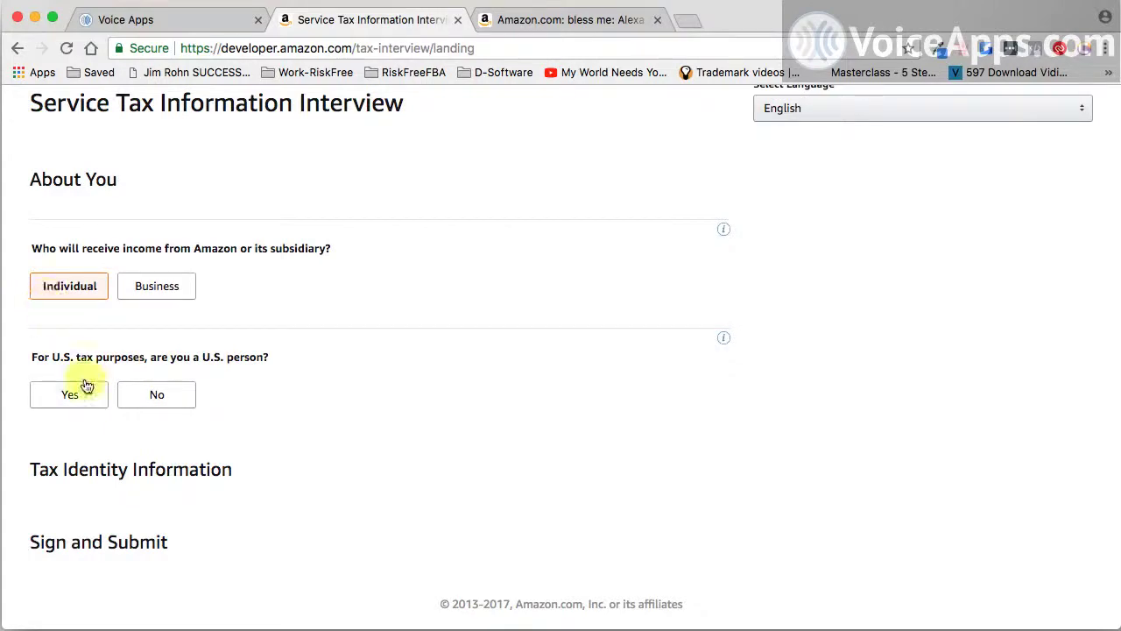
pyautogui.click(70, 395)
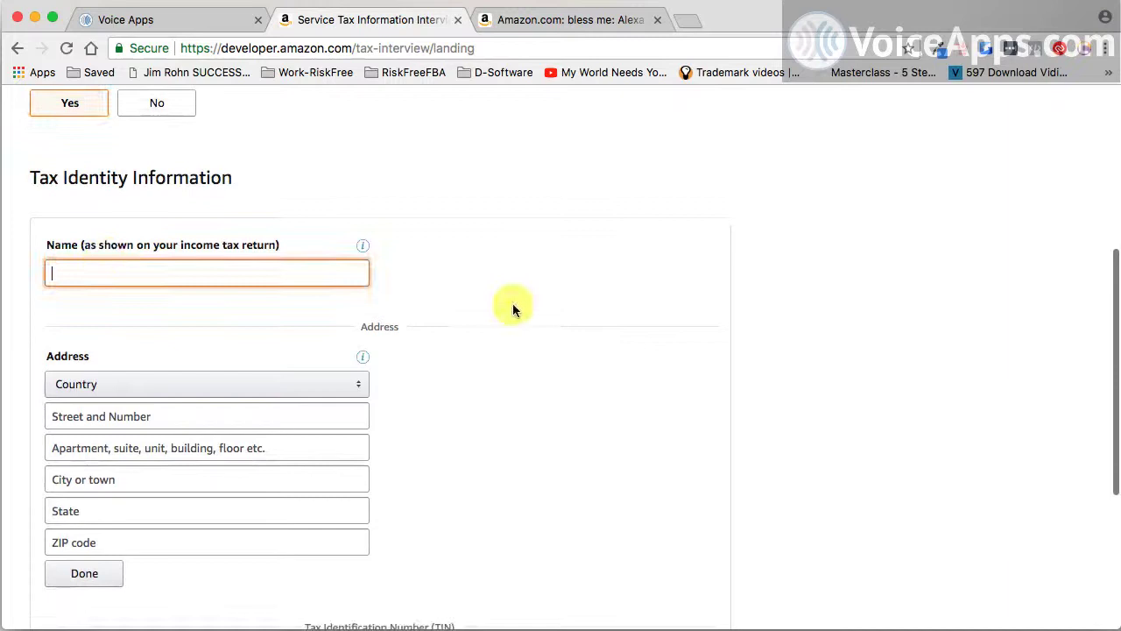
pyautogui.write('Burt Richard')
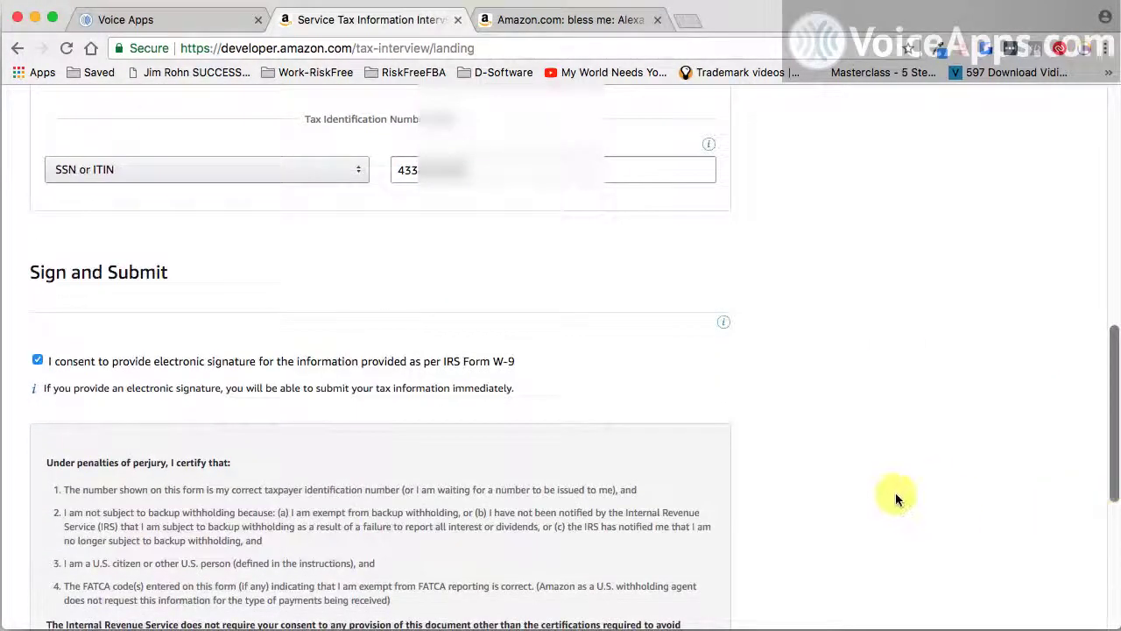
pyautogui.scroll(-3)
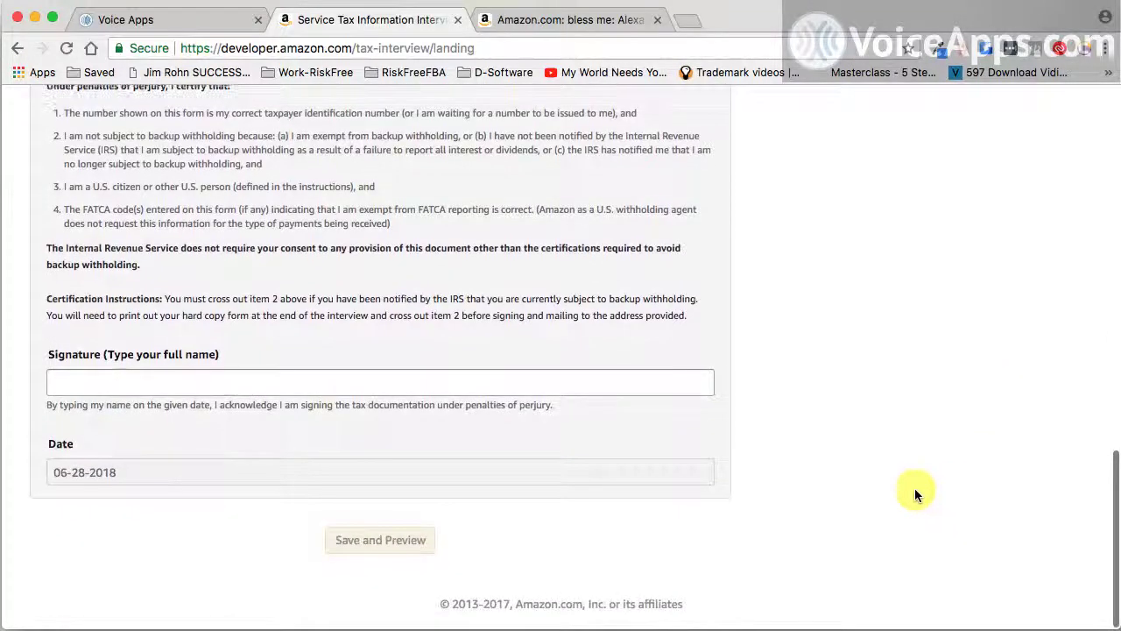
pyautogui.click(380, 382)
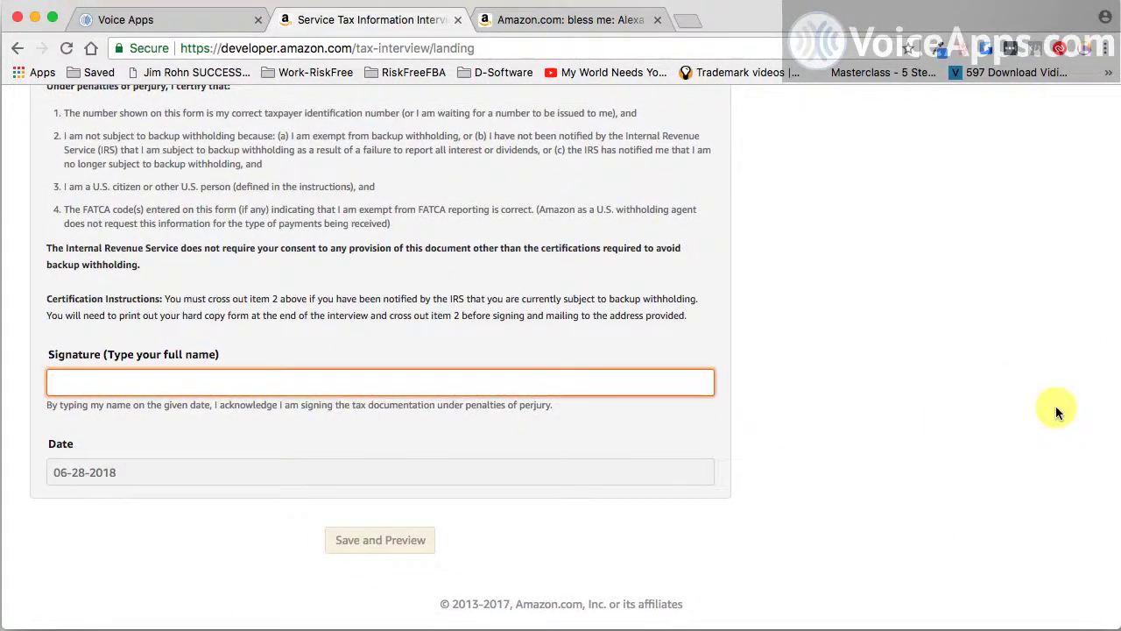
pyautogui.write('Burt Richard')
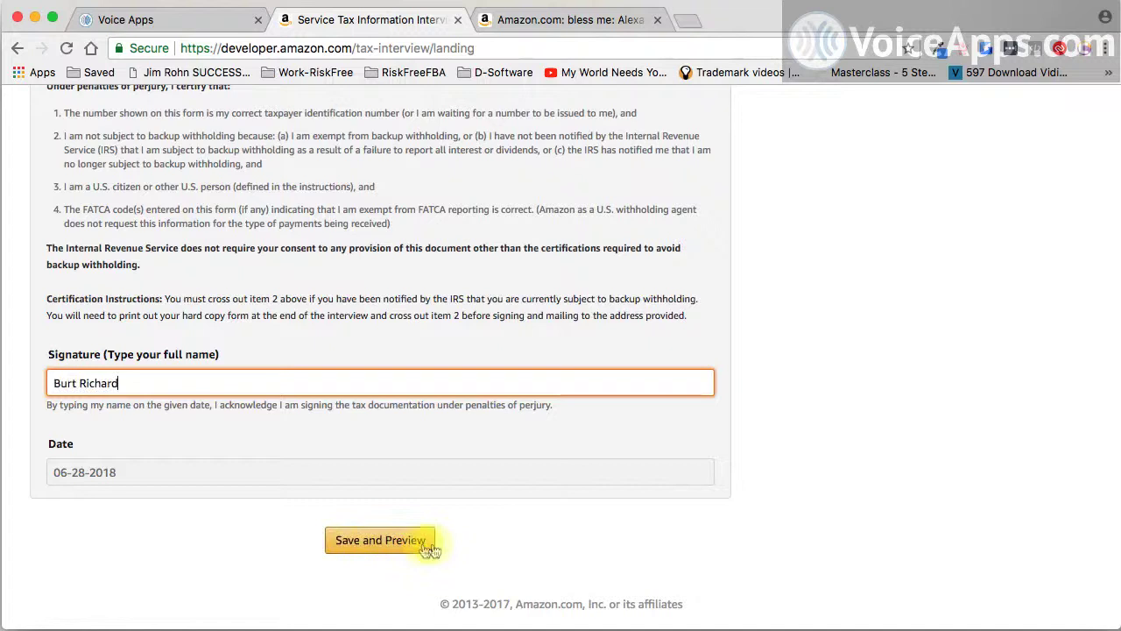
# Submit the service tax form, validated at 0.0% withholding, and exit to the console home
pyautogui.click(379, 540)
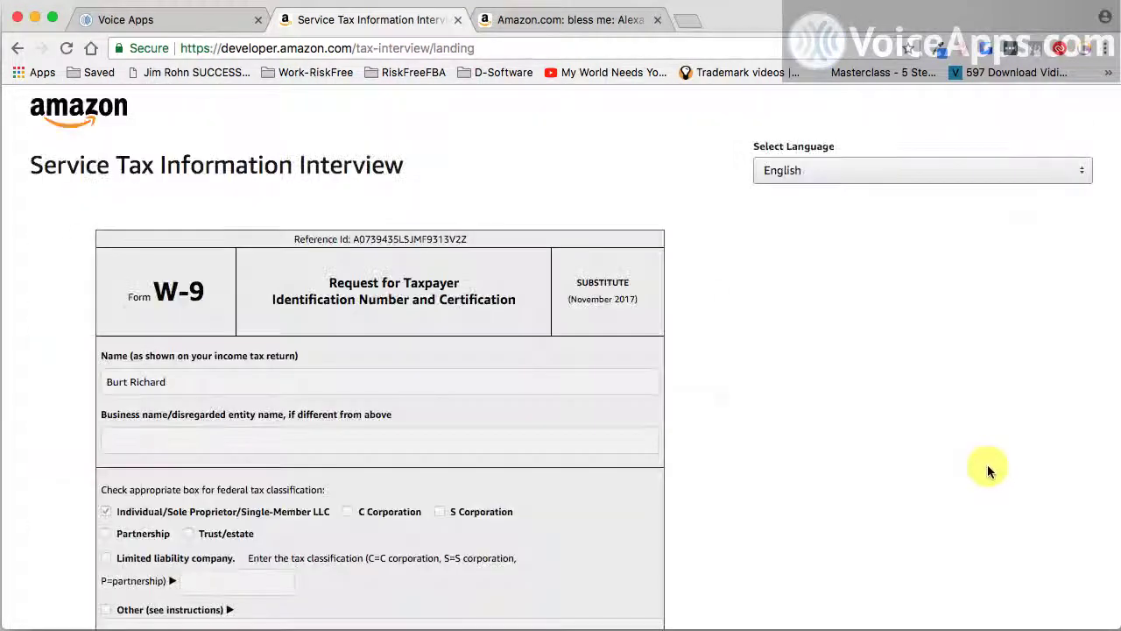
pyautogui.scroll(-3)
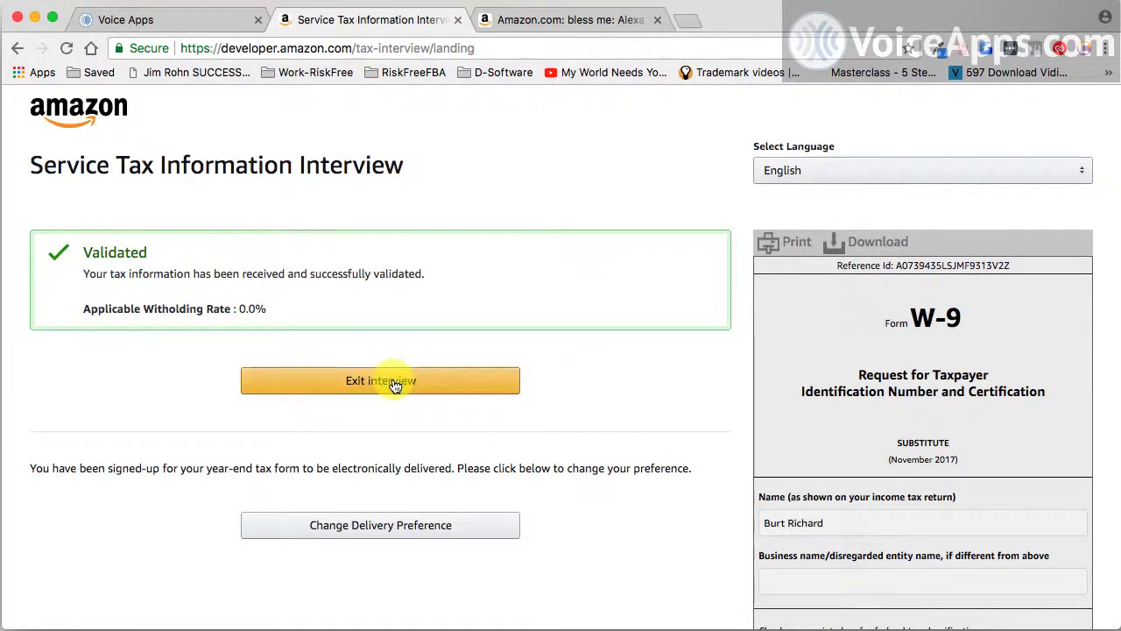
pyautogui.click(381, 381)
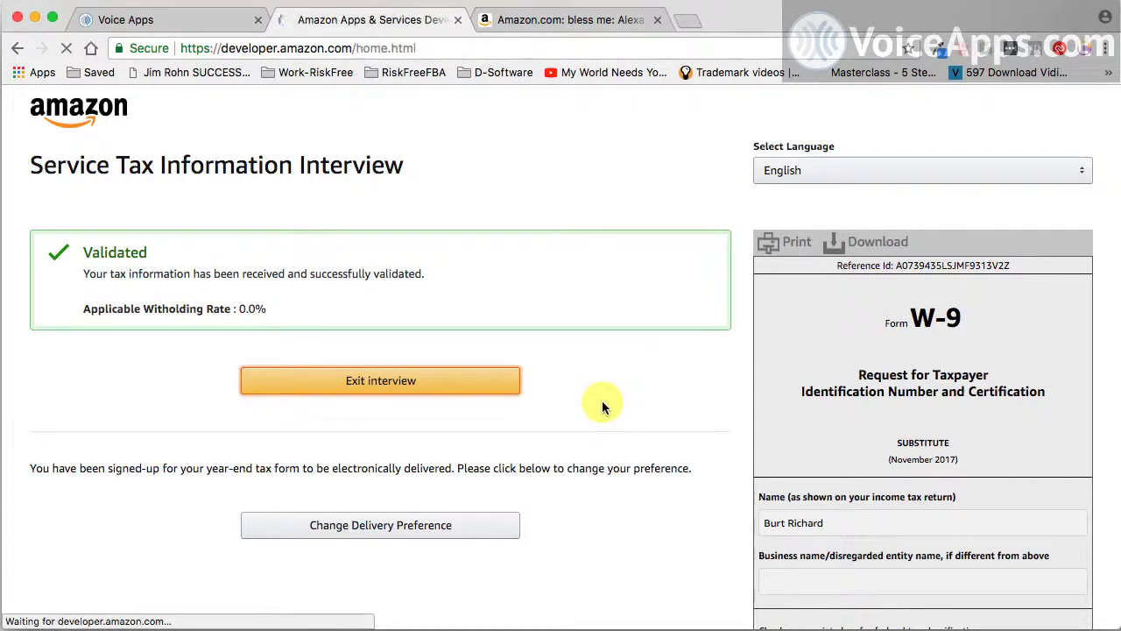
# View the Developer Console dashboard with the tax-identity-validated notification
pyautogui.click(380, 380)
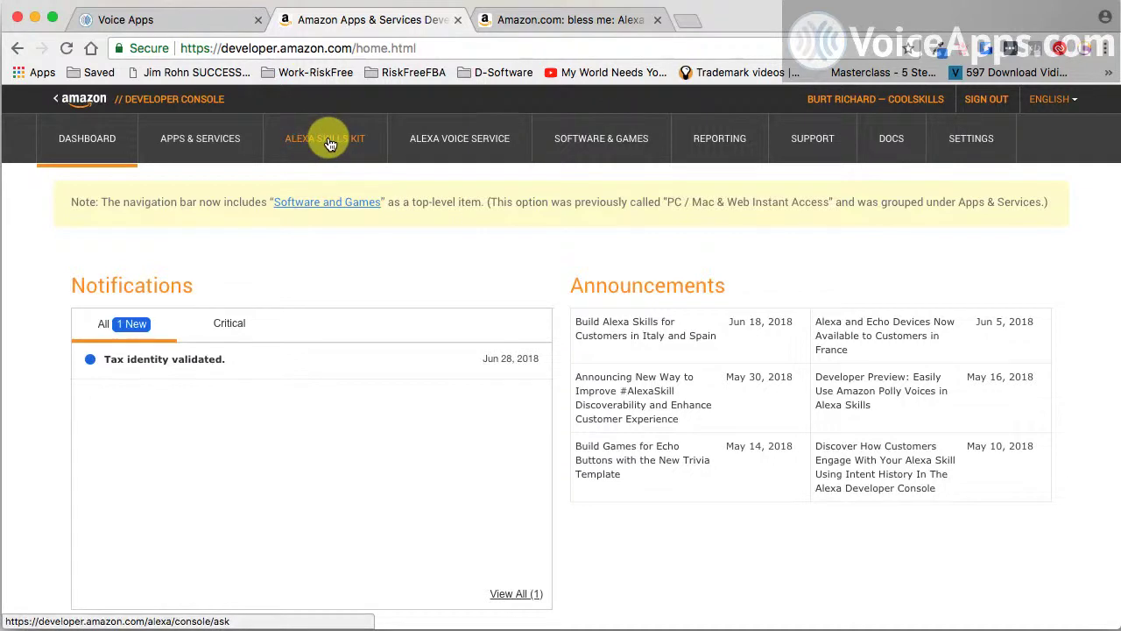
# Go from Alexa Skills Kit into Your Alexa Consoles, reaching the empty Alexa Skills list
pyautogui.click(326, 139)
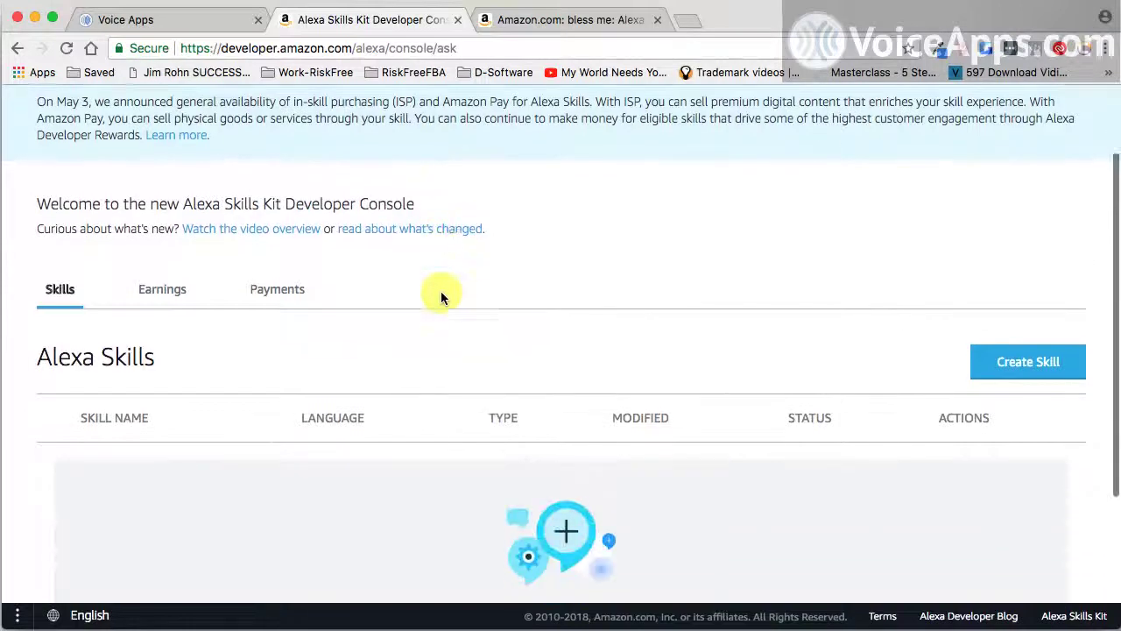
pyautogui.scroll(-3)
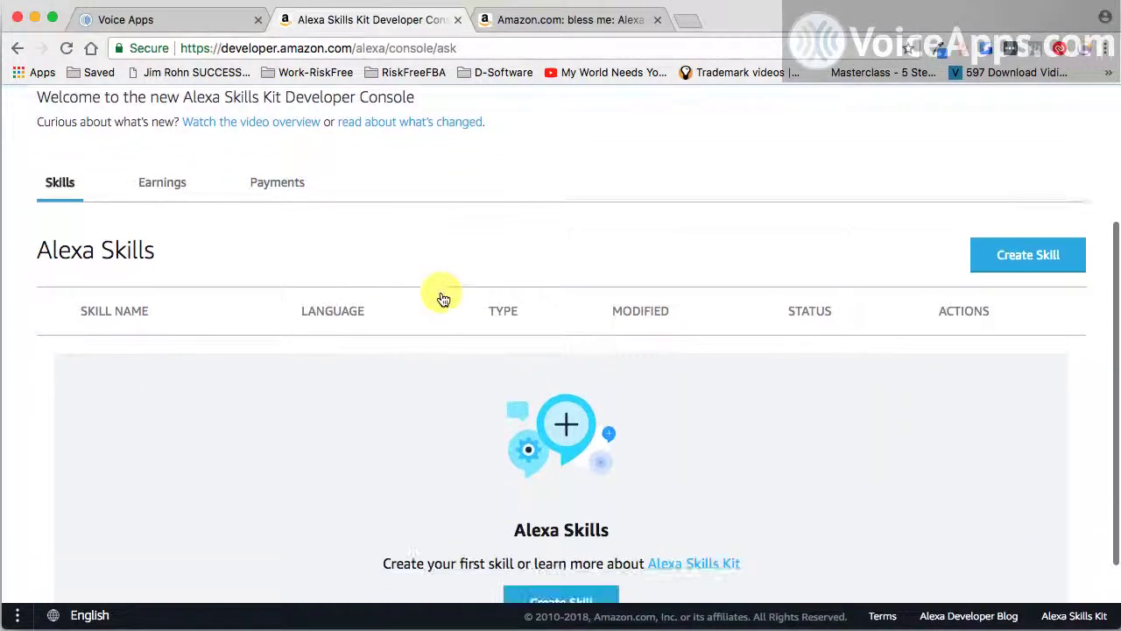
pyautogui.scroll(3)
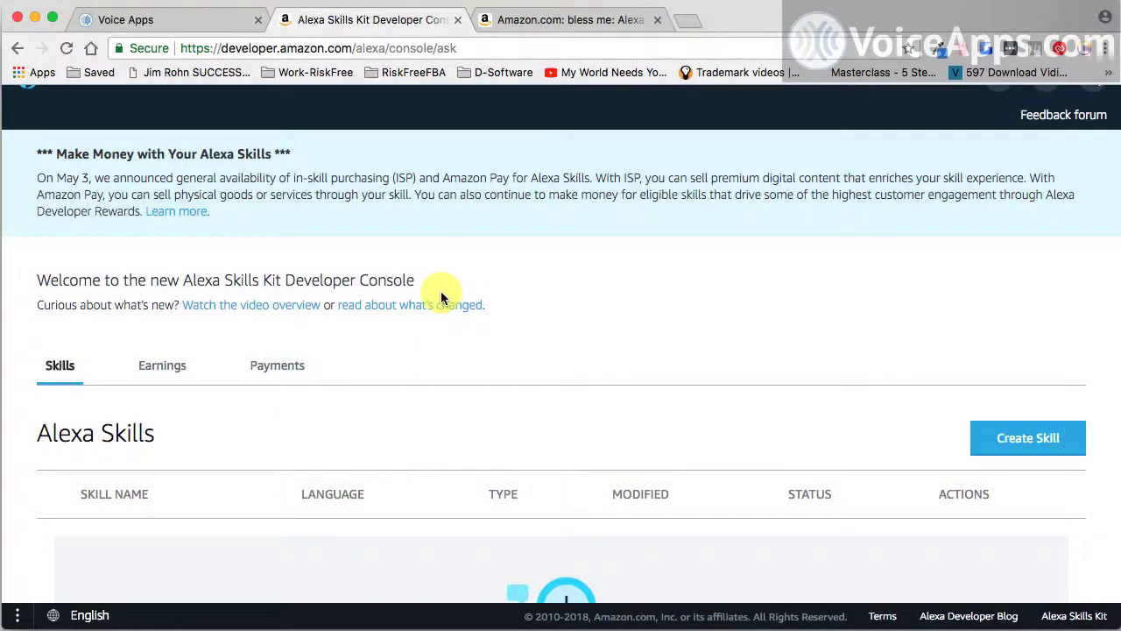
pyautogui.moveTo(114, 522)
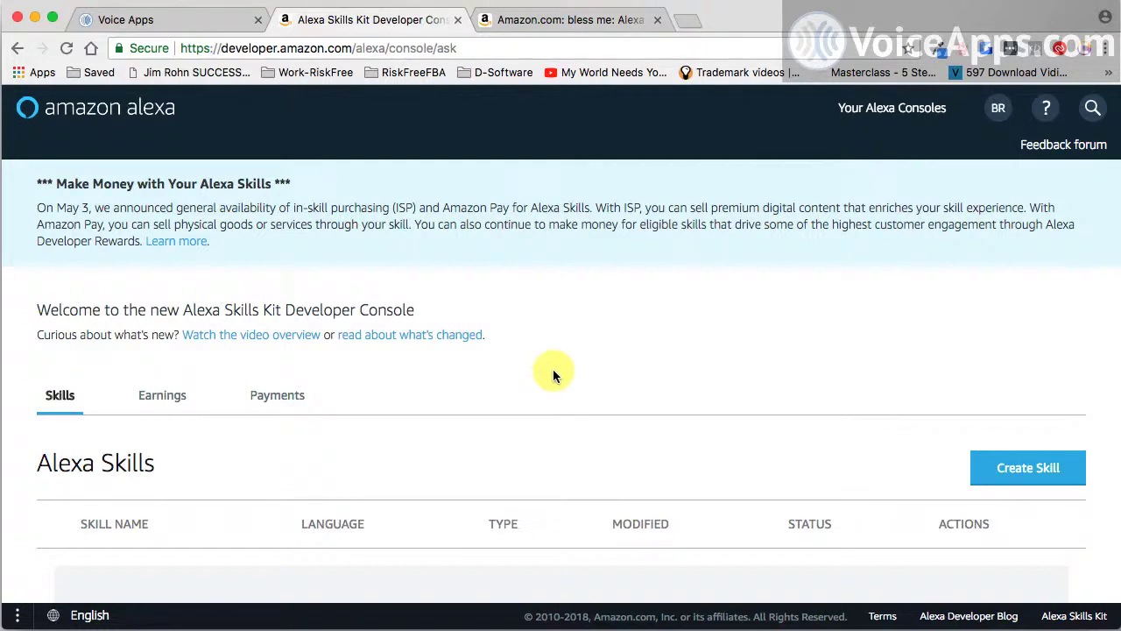
pyautogui.moveTo(647, 324)
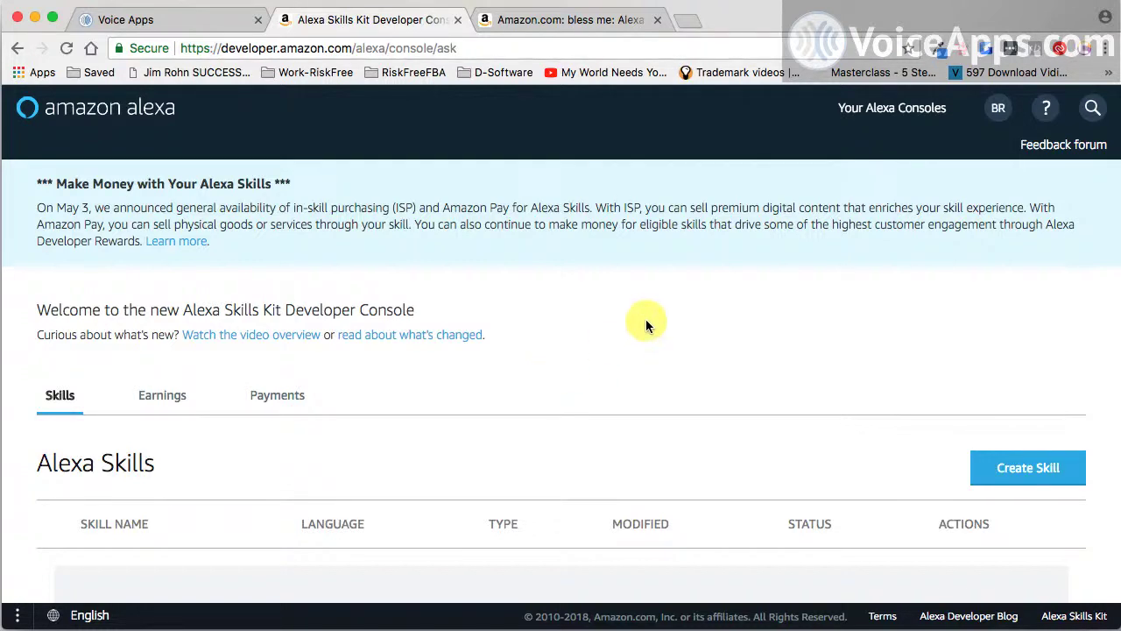
pyautogui.click(892, 107)
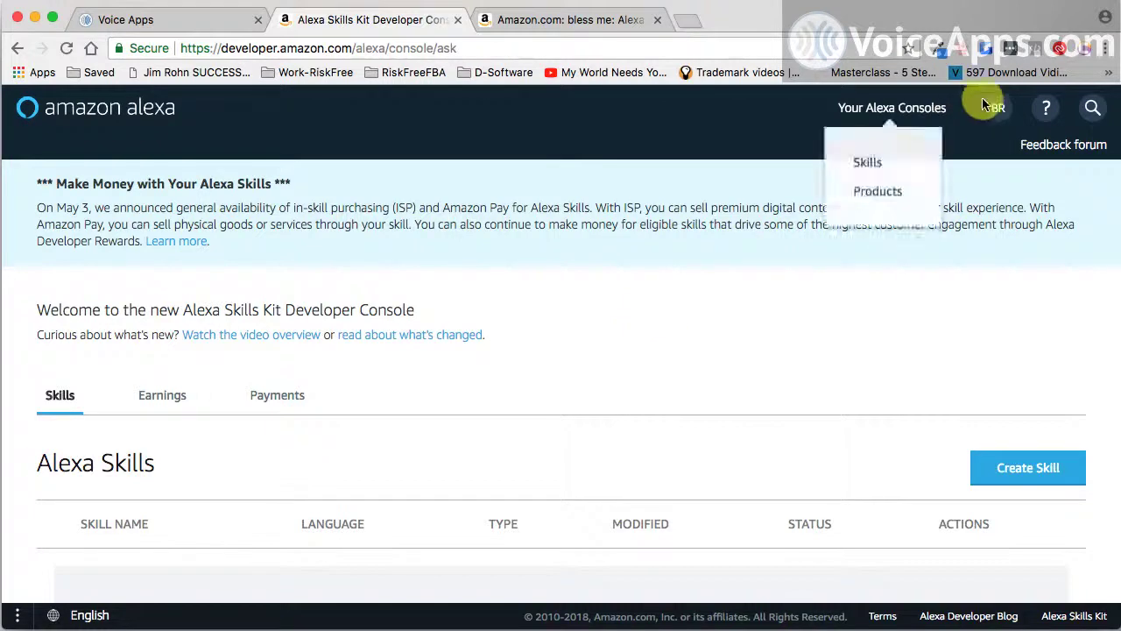